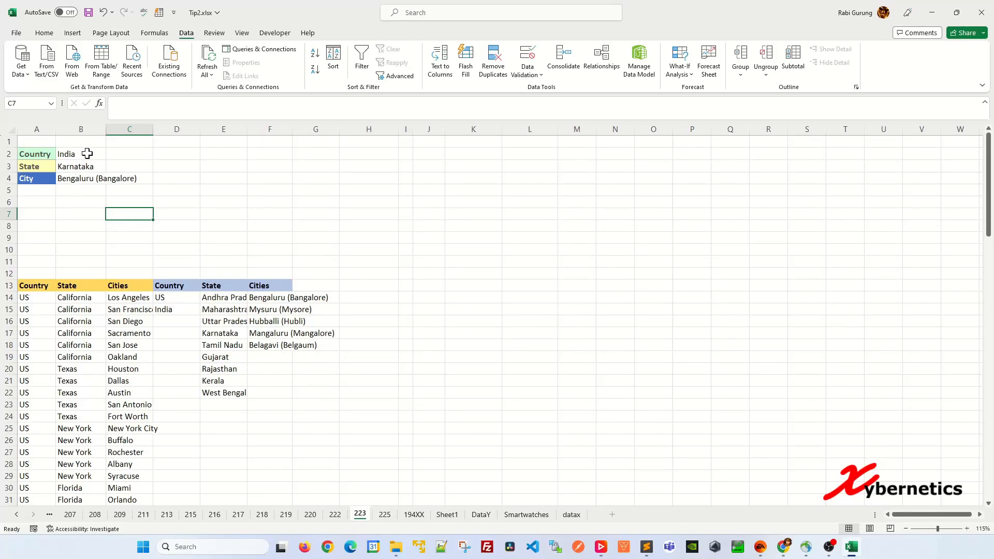
# - Demonstrate the dependent drop-downs by switching B2 between US and India and viewing states and cities
pyautogui.click(61, 153)
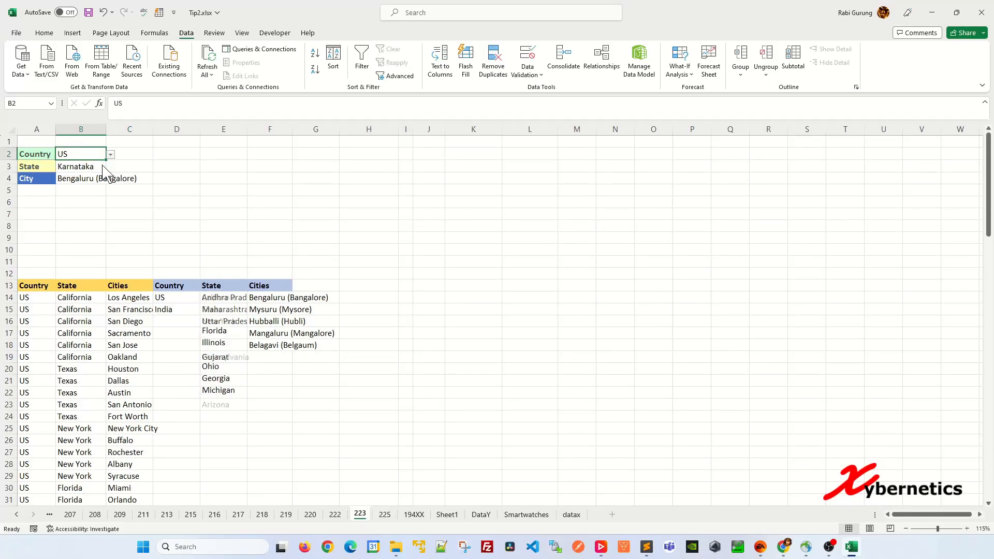
pyautogui.click(110, 166)
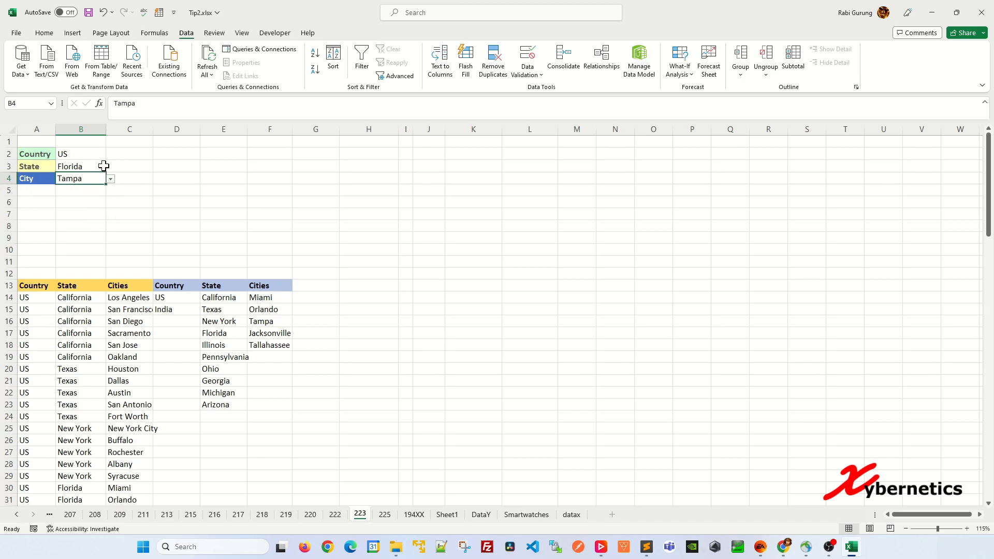
pyautogui.click(109, 154)
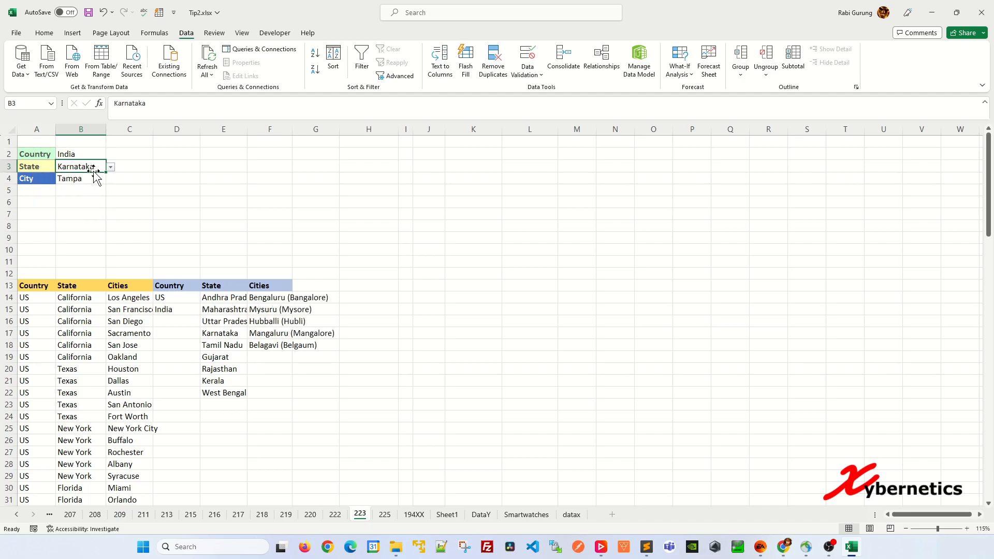
pyautogui.click(81, 178)
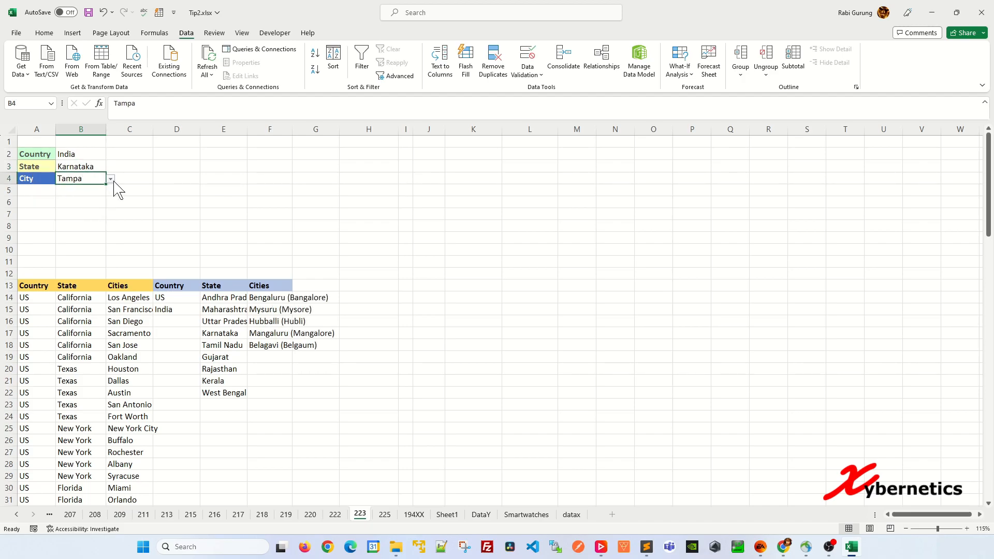
pyautogui.click(81, 178)
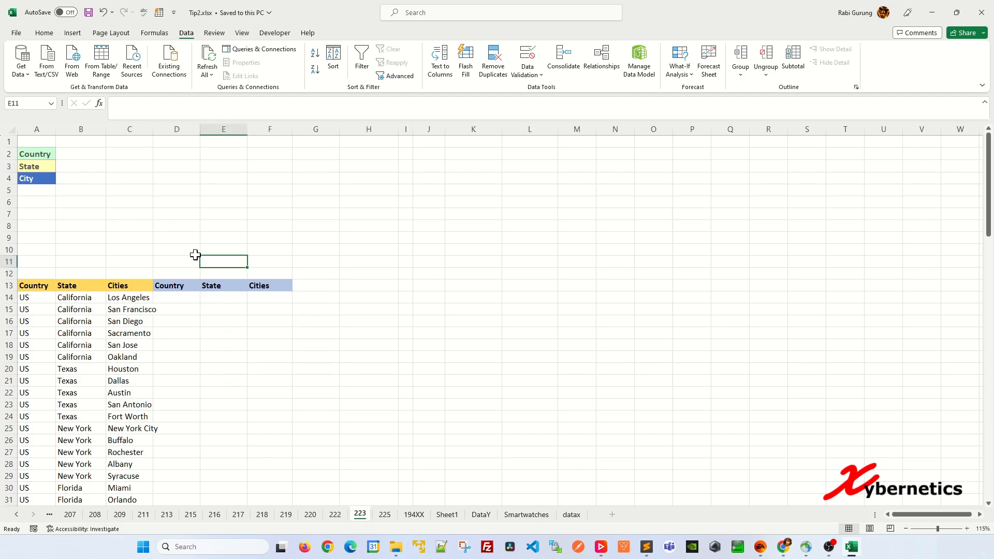
pyautogui.click(81, 154)
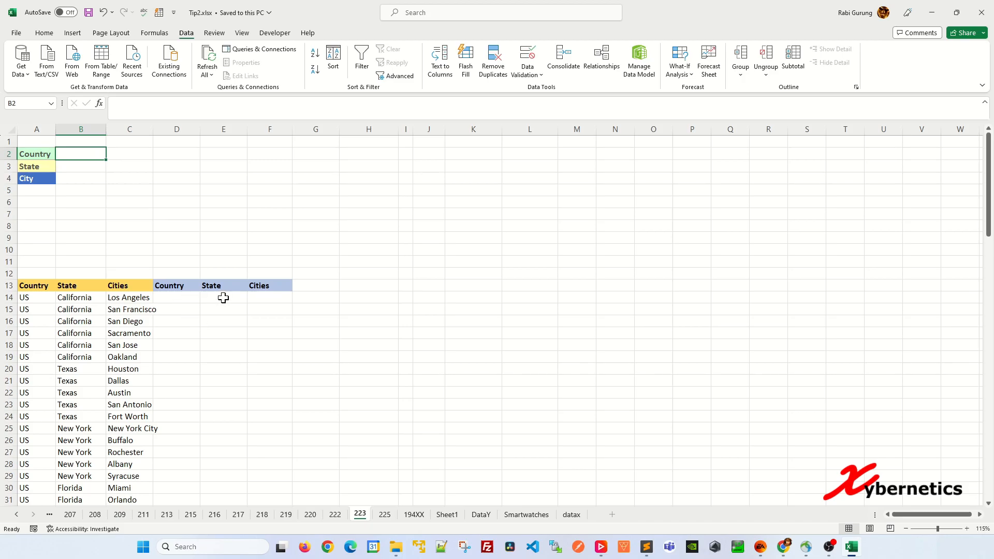
pyautogui.moveTo(80, 286)
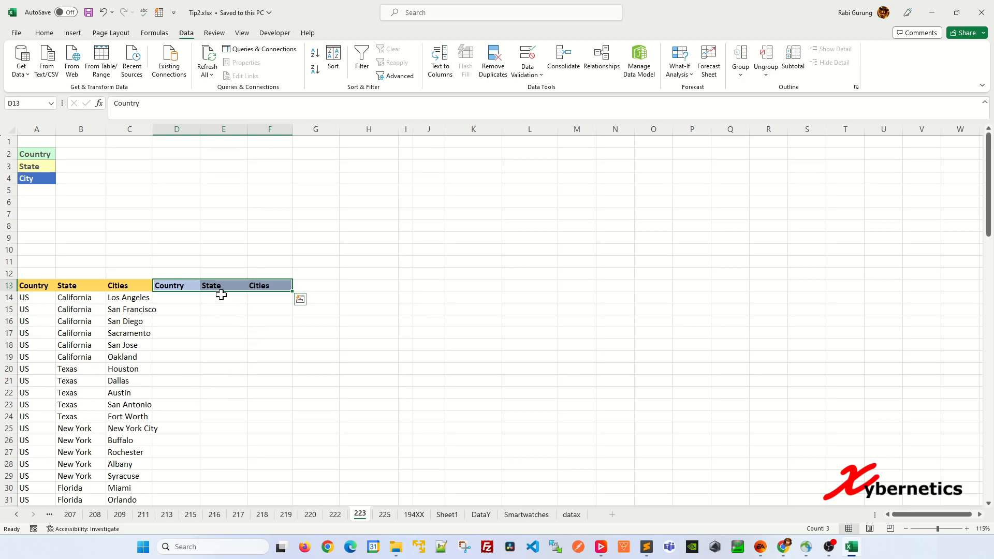
pyautogui.moveTo(208, 310)
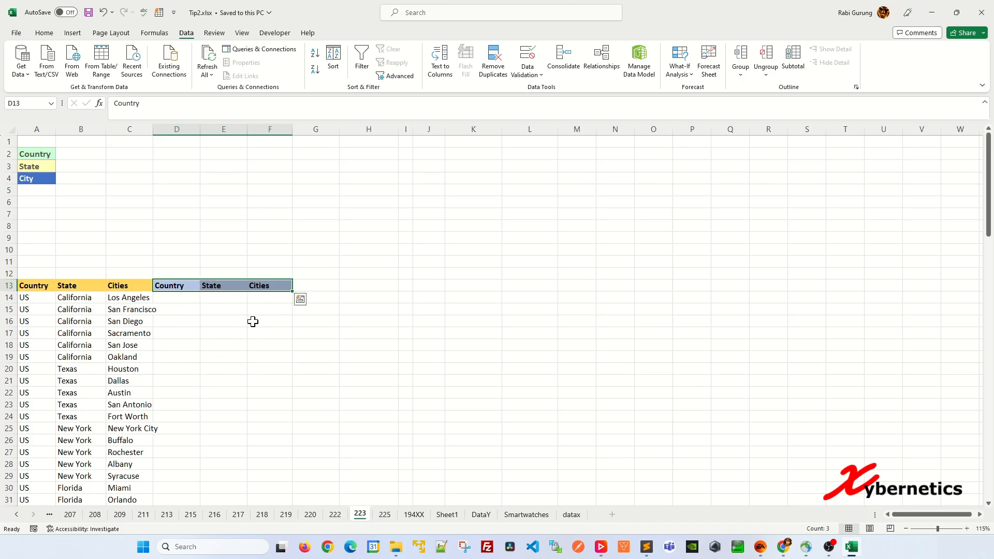
pyautogui.click(176, 298)
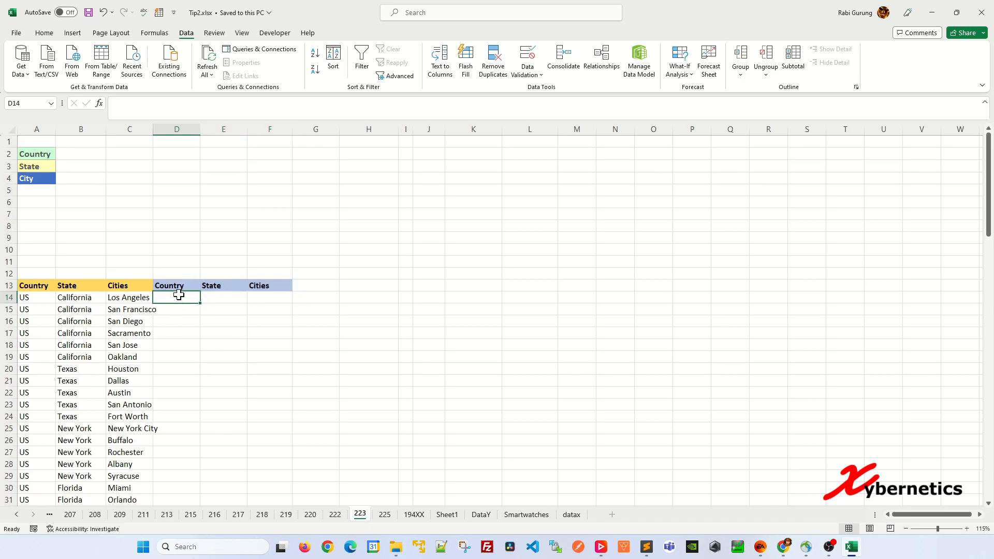
# - Enter =UNIQUE(A14:A109) in D14 to list the distinct countries
pyautogui.click(36, 297)
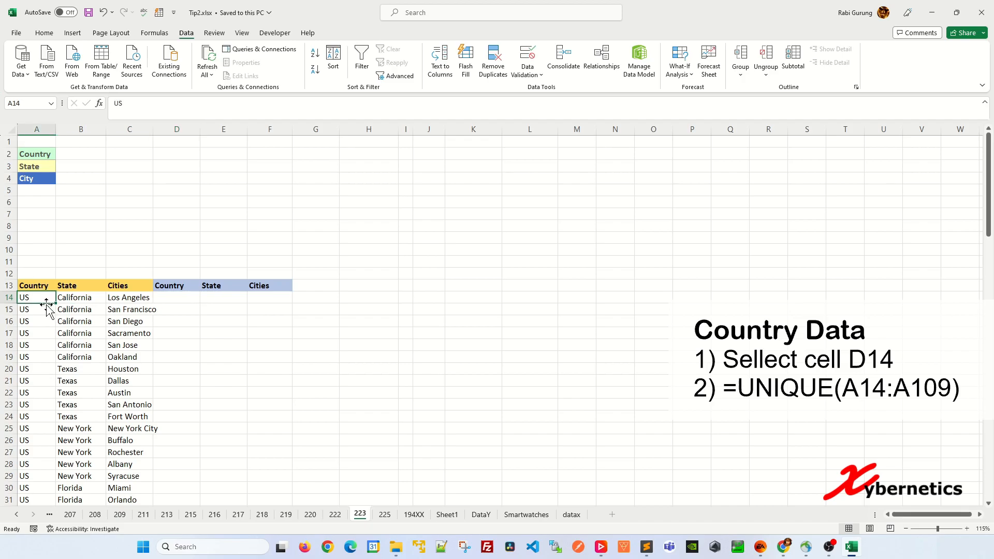
pyautogui.click(176, 297)
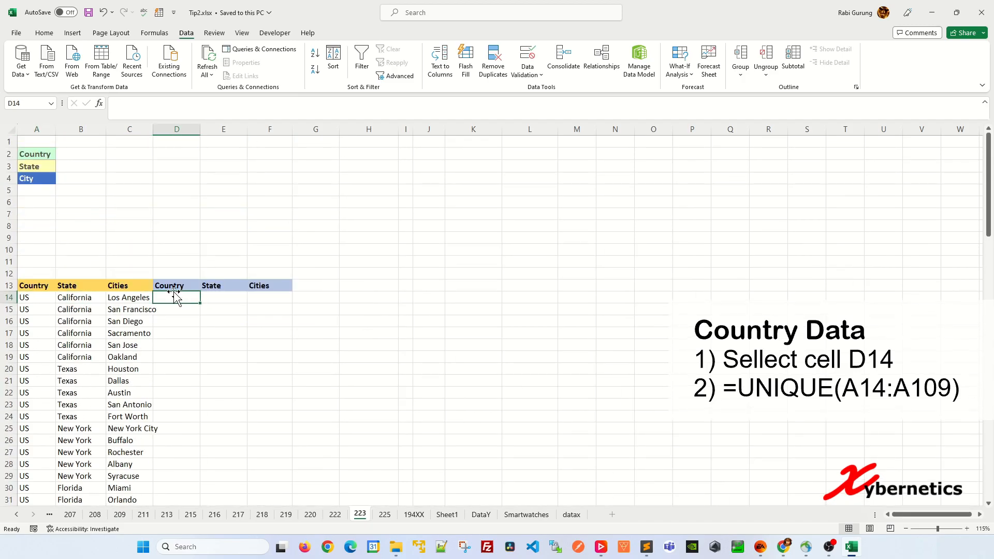
pyautogui.write('=UNI')
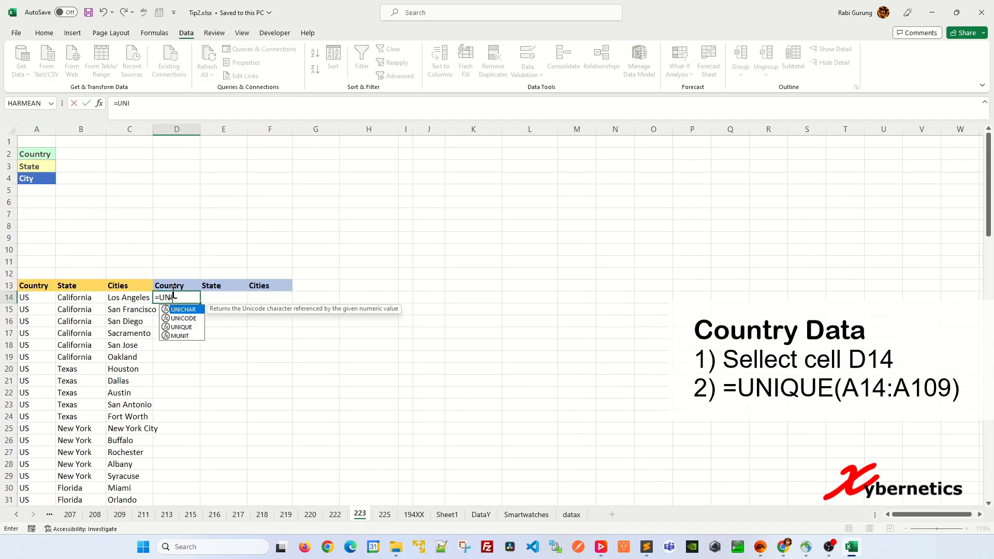
pyautogui.write('QUE(')
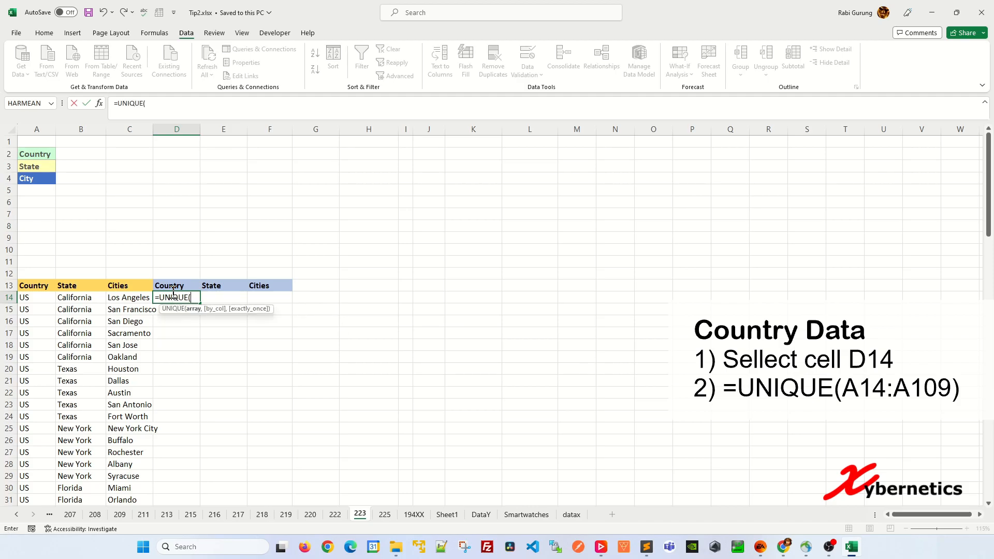
pyautogui.click(36, 297)
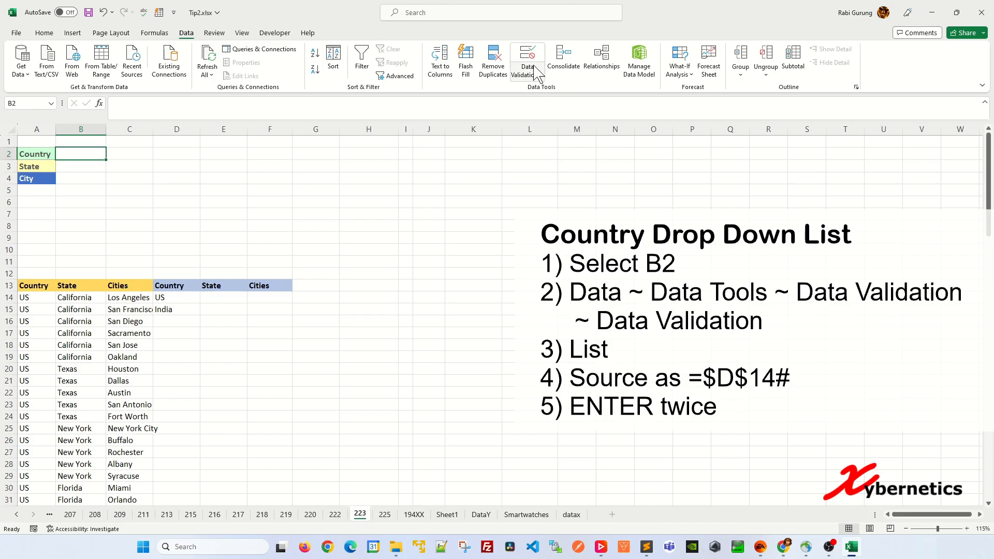
# - Give B2 List data validation with source =$D$14#
pyautogui.click(527, 57)
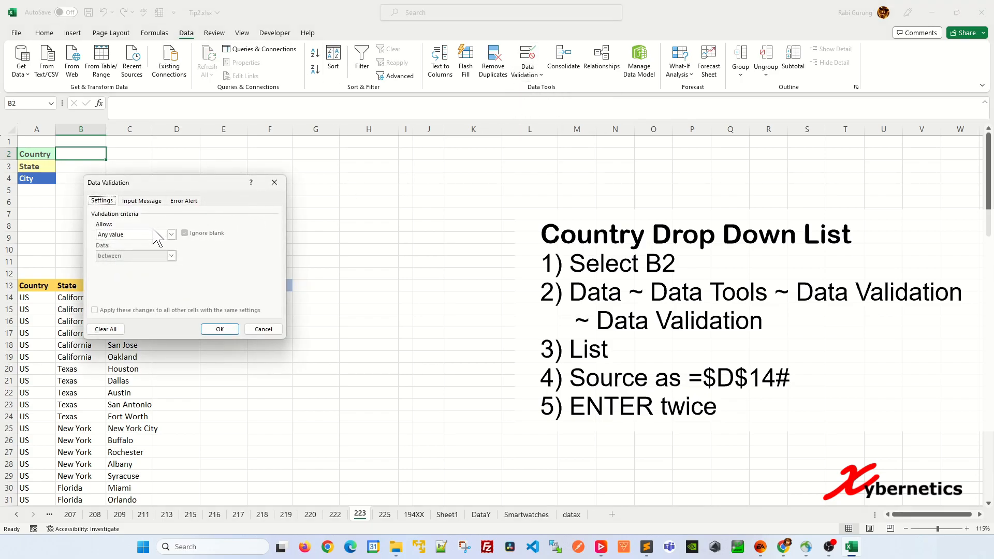
pyautogui.click(171, 235)
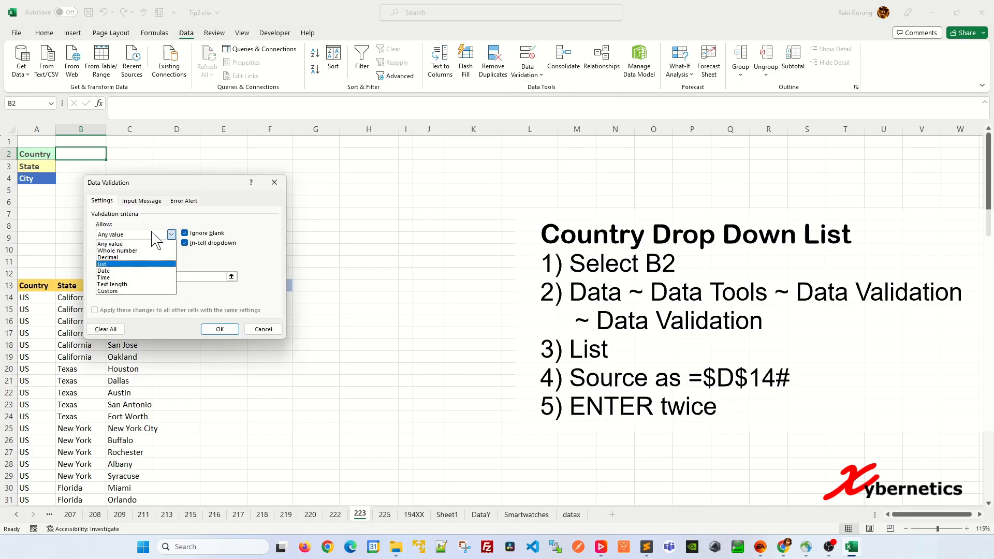
pyautogui.click(101, 263)
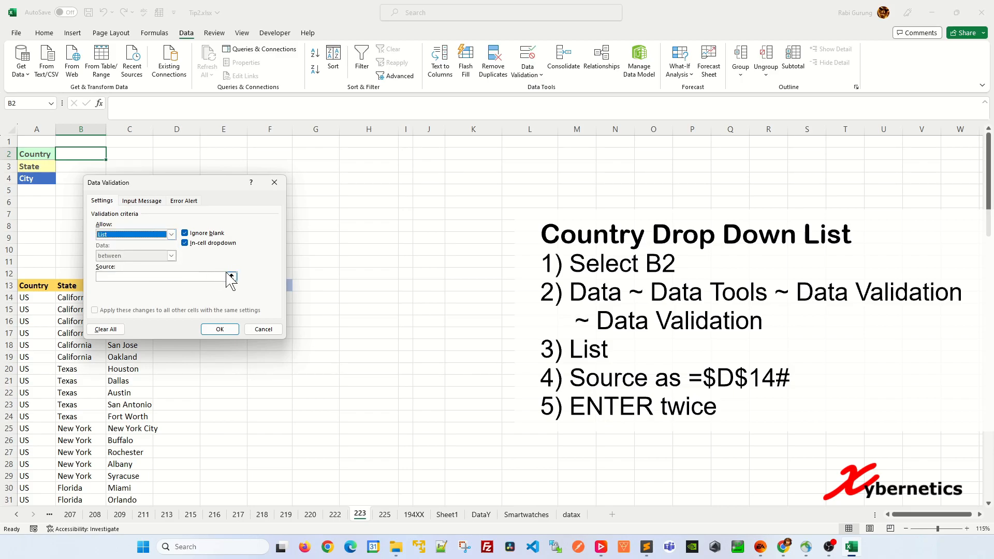
pyautogui.click(231, 276)
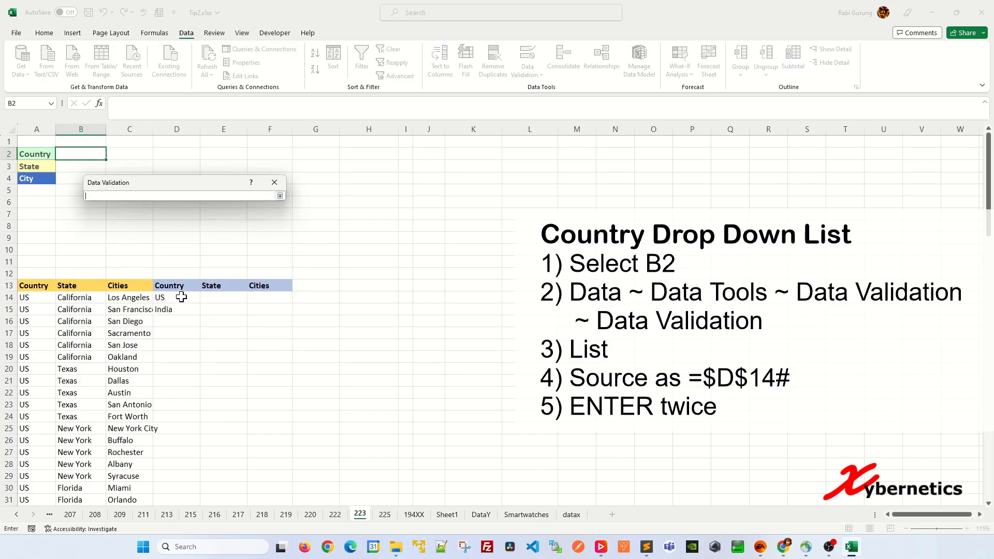
pyautogui.click(176, 297)
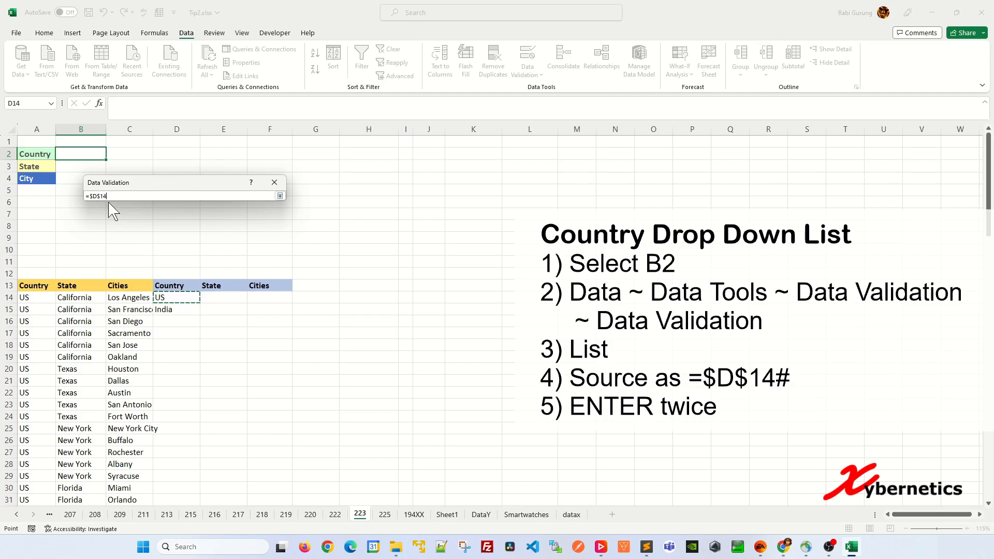
pyautogui.click(107, 195)
pyautogui.write('#')
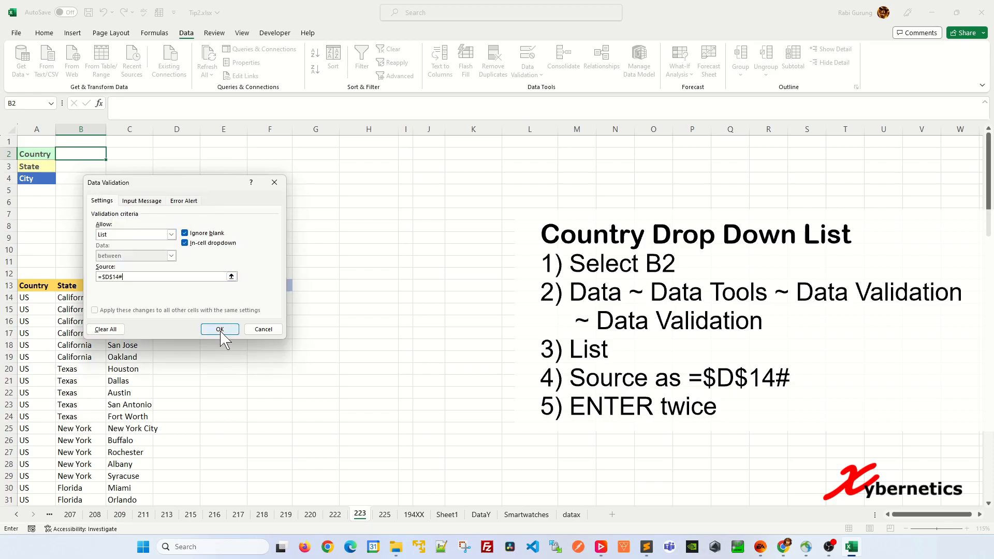
pyautogui.click(219, 329)
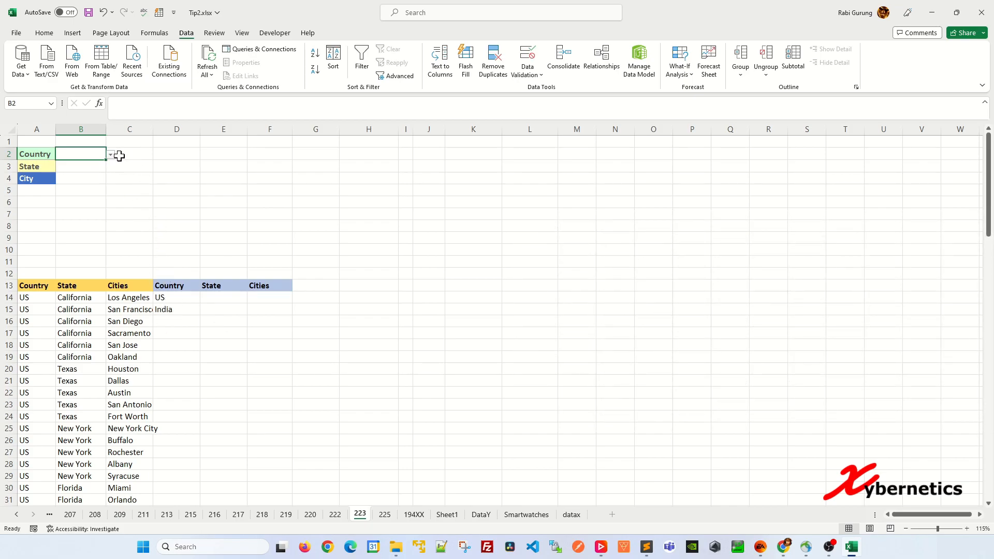
pyautogui.moveTo(146, 212)
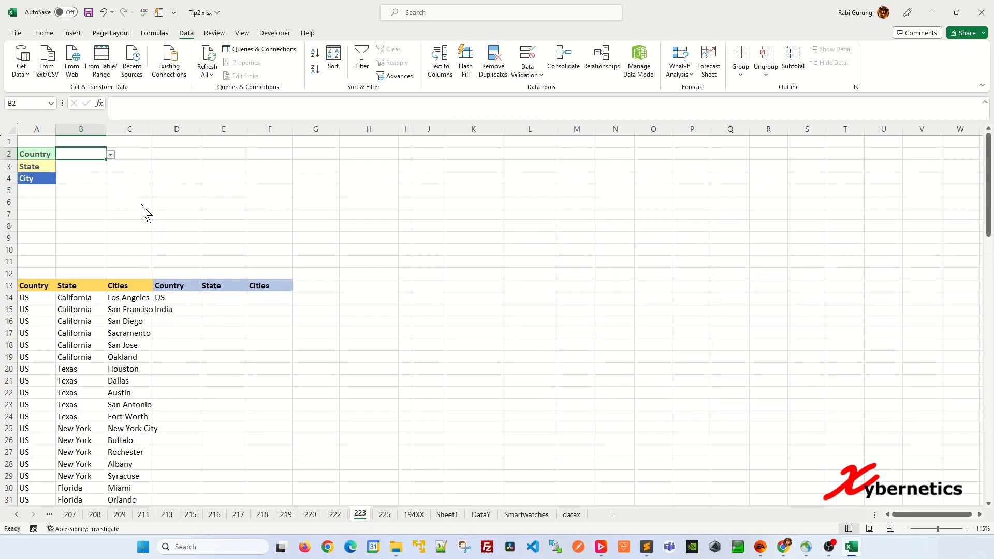
pyautogui.moveTo(93, 372)
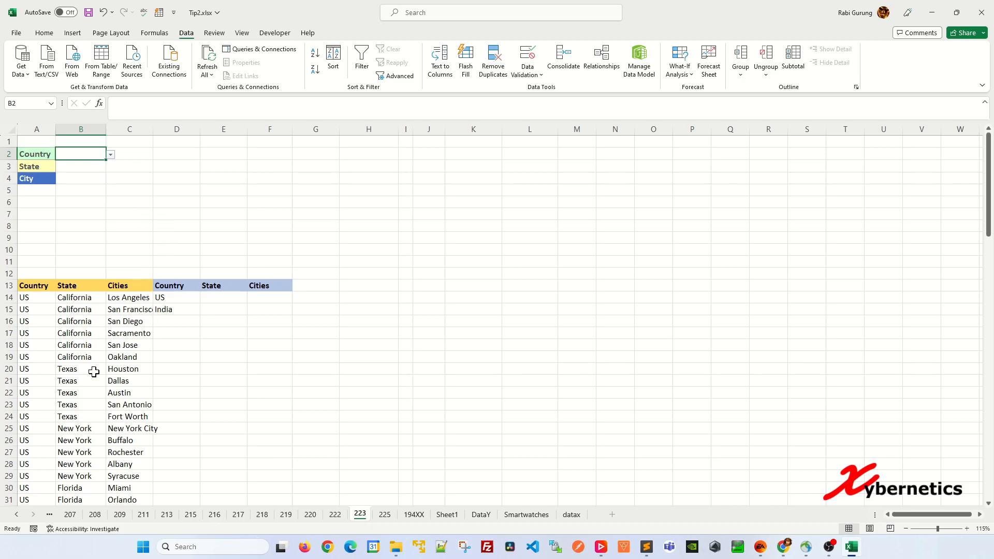
# - Enter China in A23 to extend the country spill, then review B2's validation unchanged
pyautogui.click(36, 404)
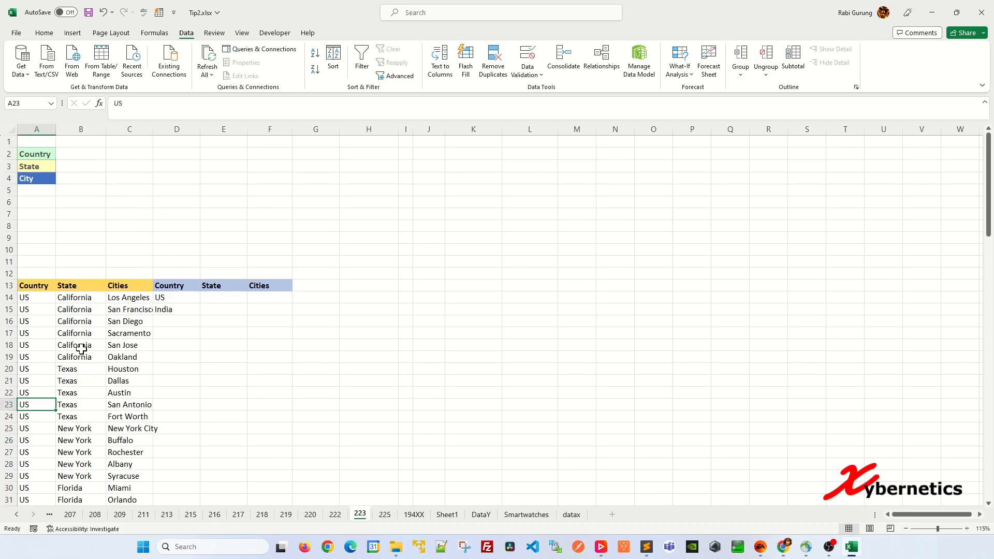
pyautogui.write('China')
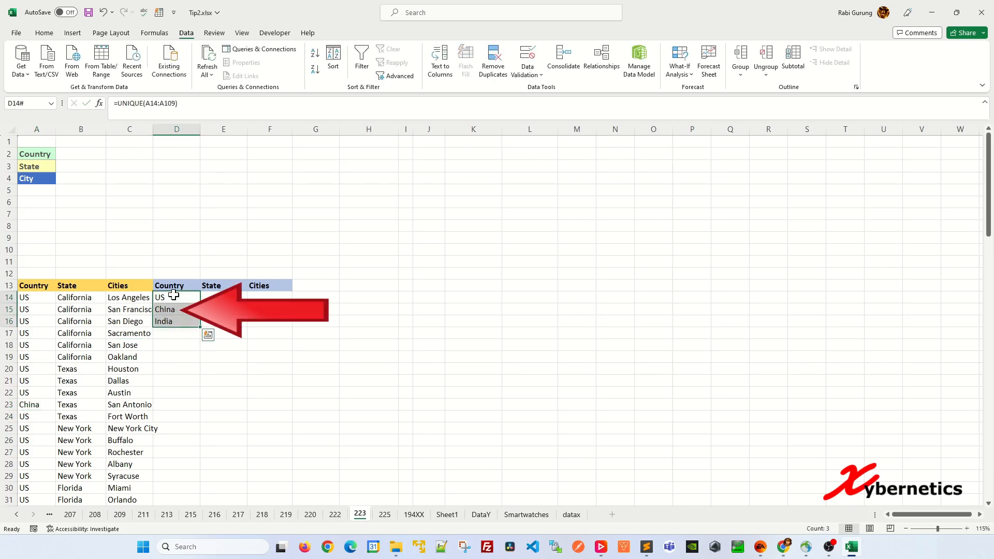
pyautogui.click(176, 309)
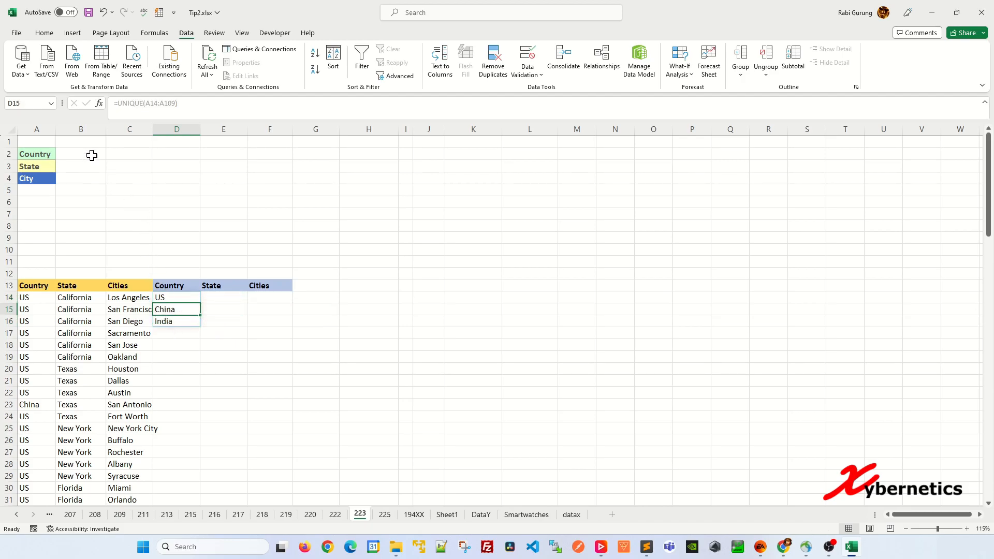
pyautogui.click(110, 154)
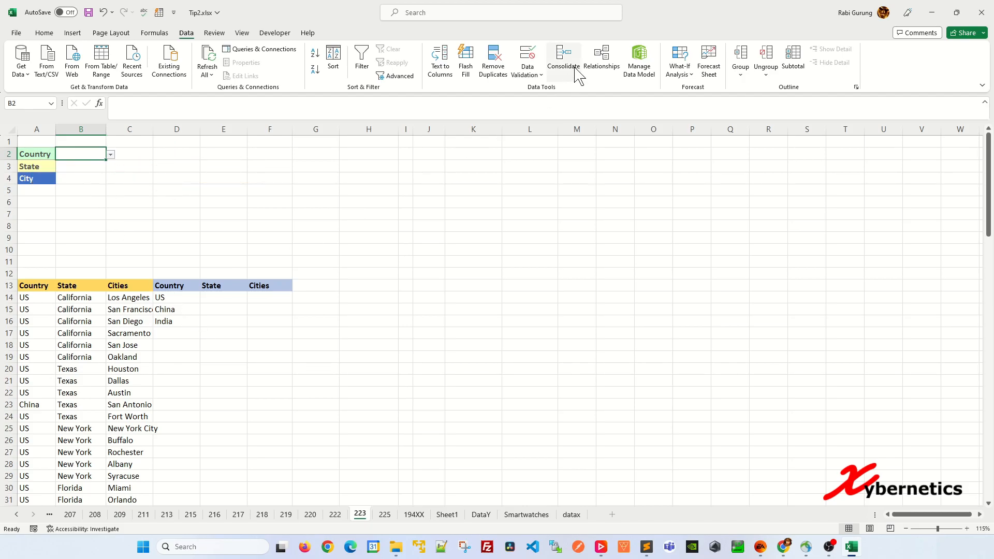
pyautogui.click(527, 60)
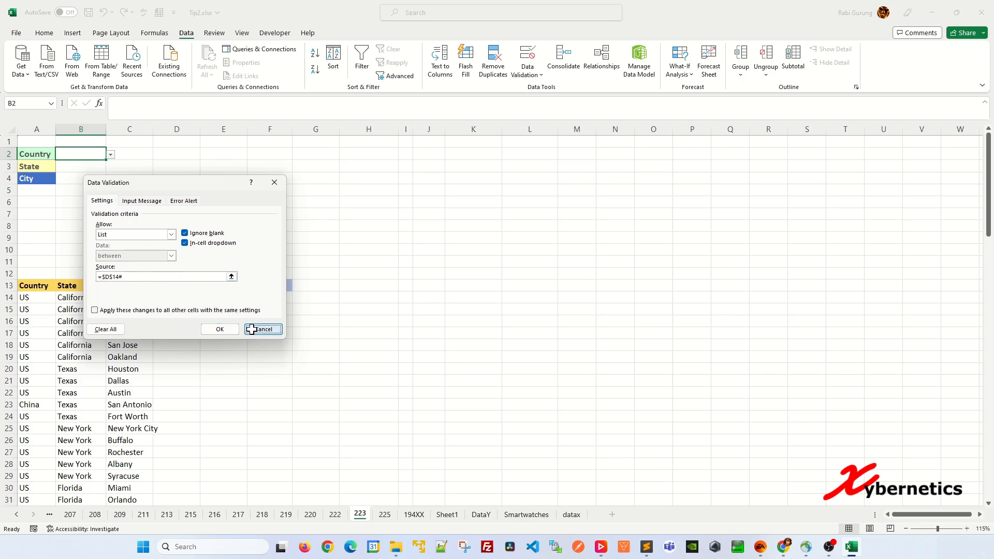
pyautogui.click(260, 330)
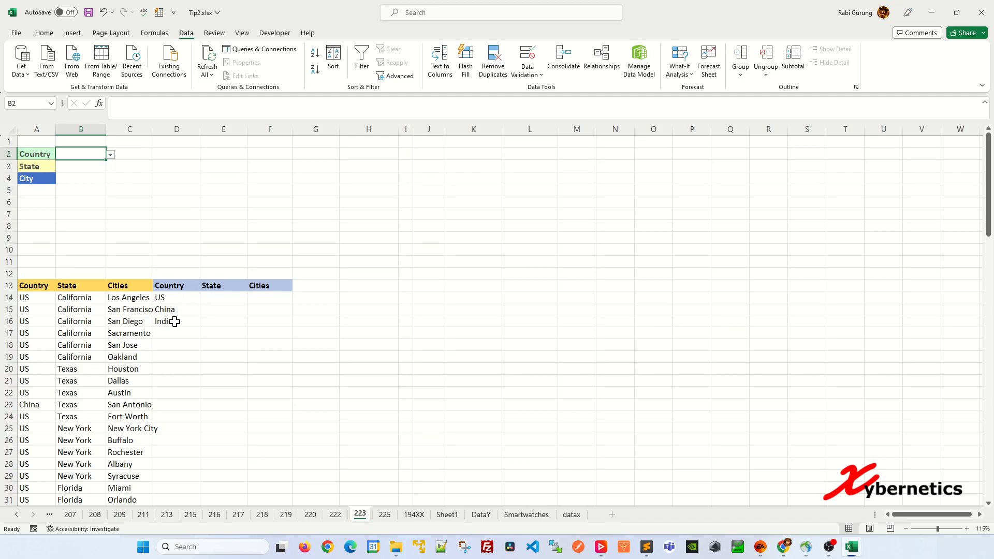
# - Restore US in A23 and open B2's country drop-down
pyautogui.write('US')
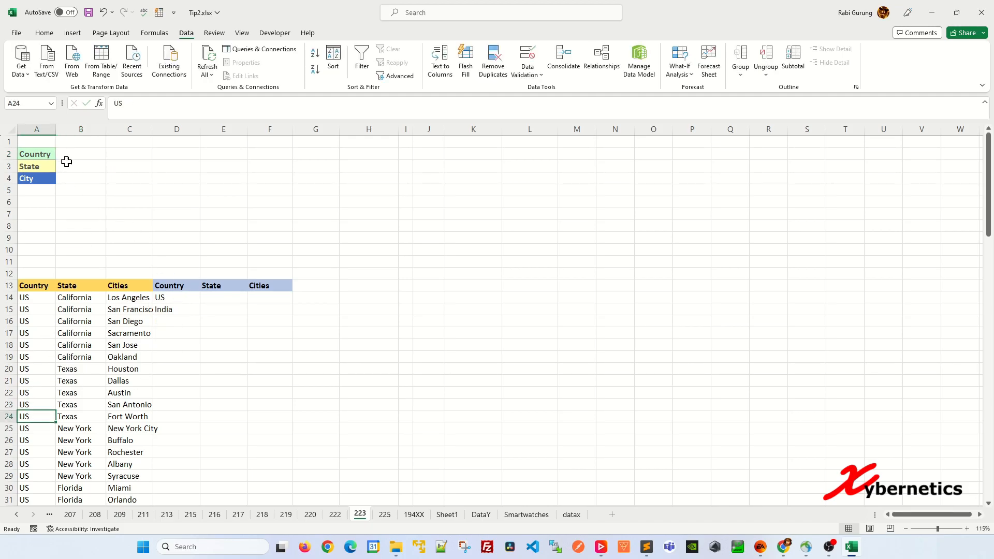
pyautogui.click(109, 154)
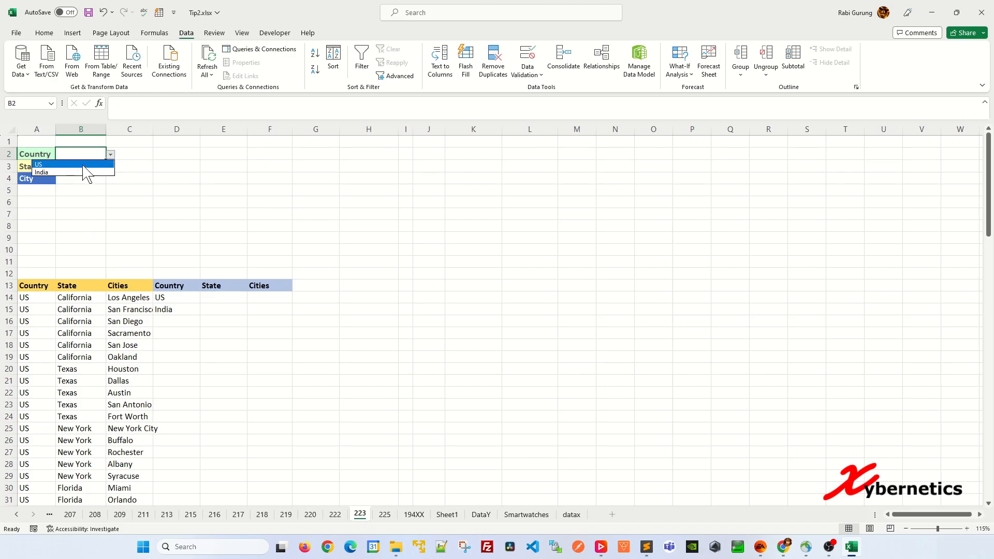
pyautogui.click(39, 164)
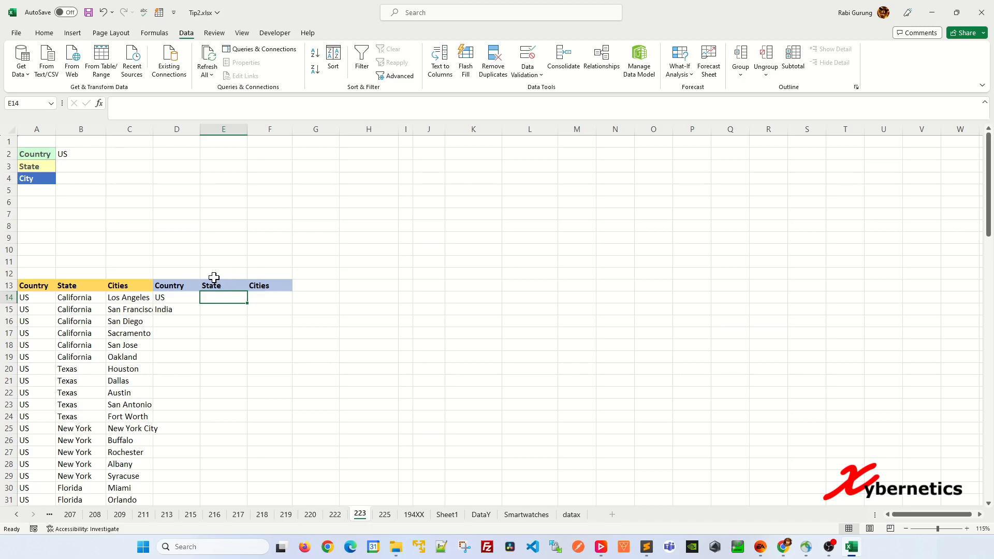
pyautogui.moveTo(227, 268)
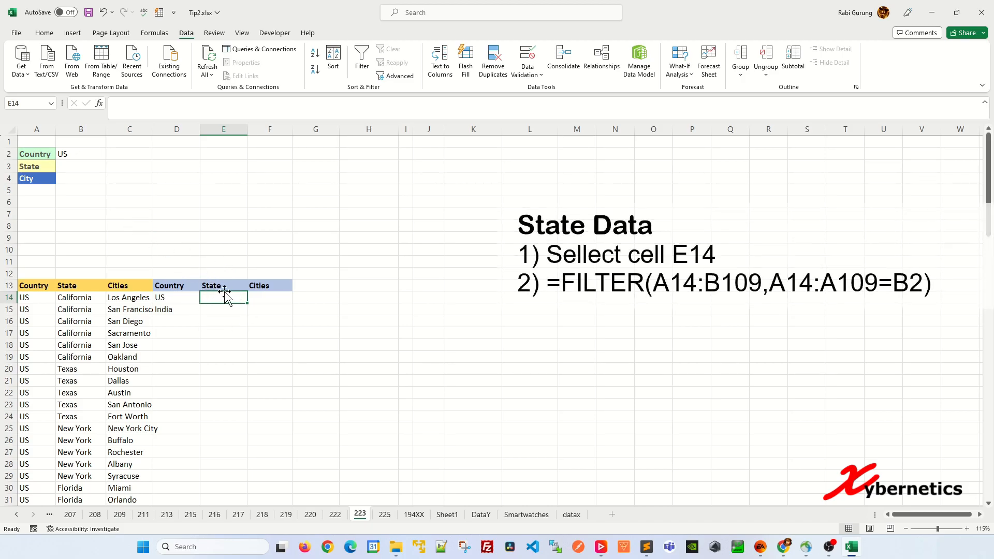
# - Type =FILTER(A14:B109,A14:A109=B2 into E14 to filter rows by B2's country
pyautogui.write('=FILTER(')
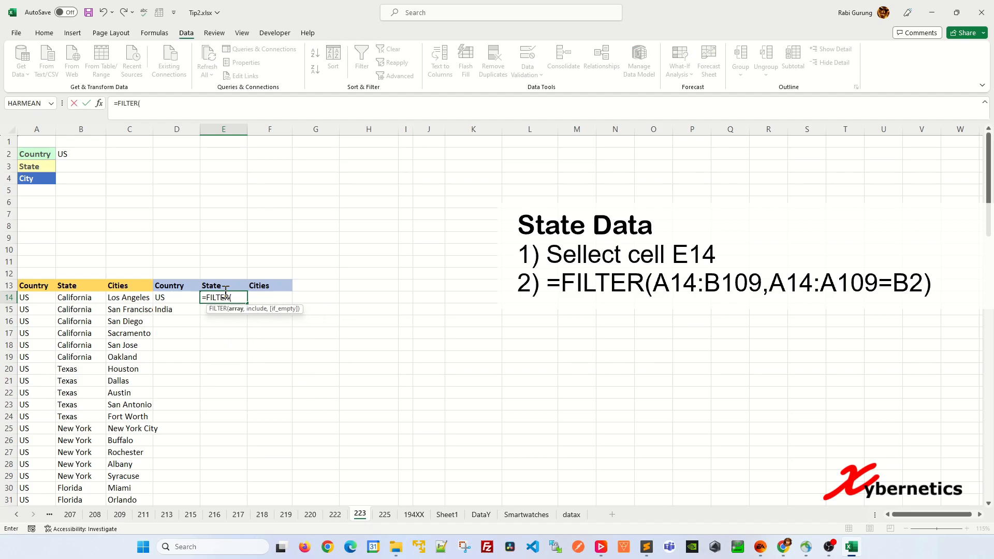
pyautogui.moveTo(35, 310)
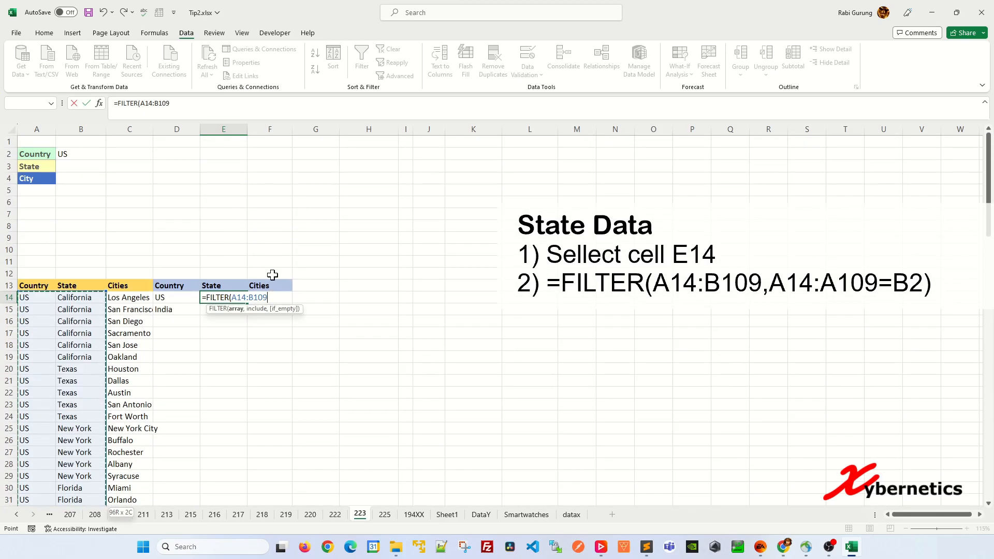
pyautogui.write(',')
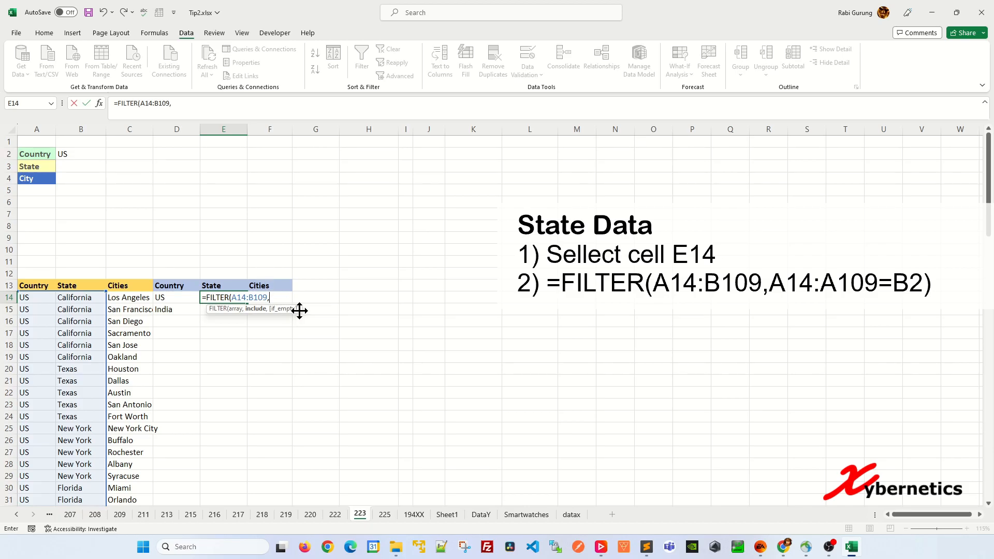
pyautogui.moveTo(278, 306)
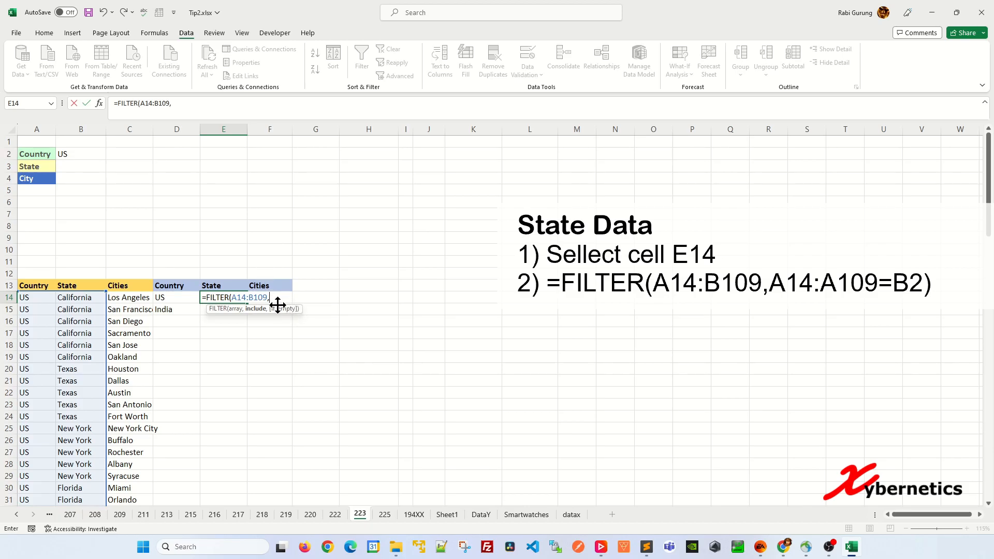
pyautogui.moveTo(37, 328)
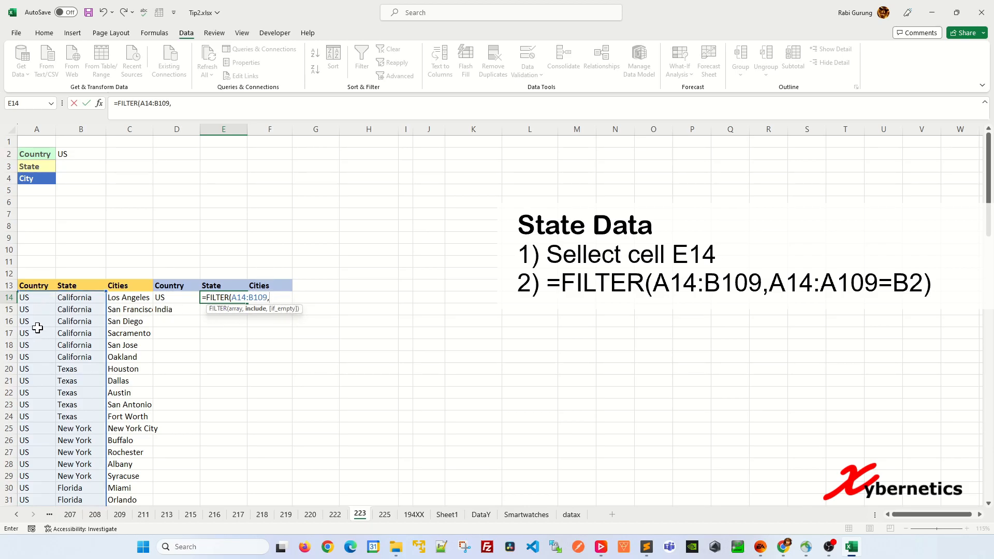
pyautogui.moveTo(215, 286)
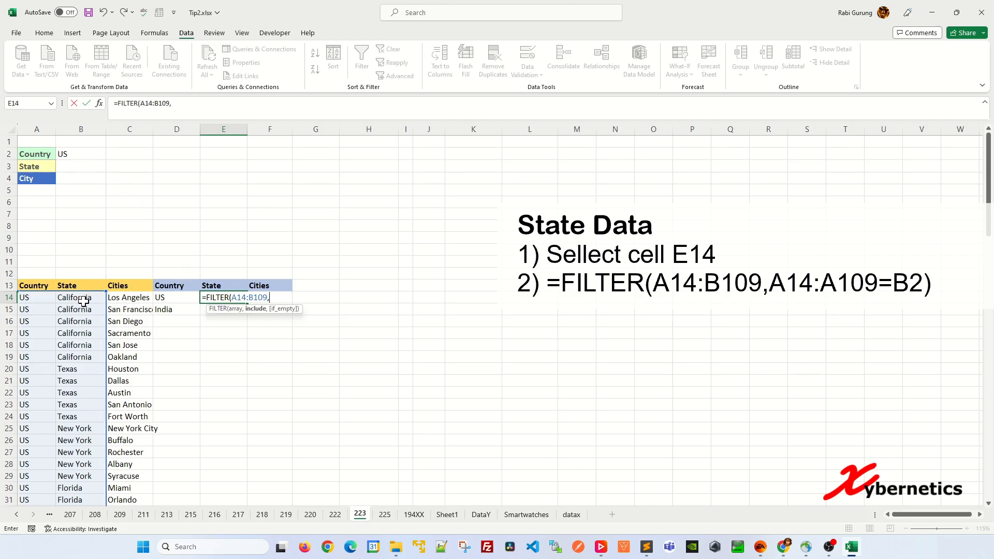
pyautogui.moveTo(259, 336)
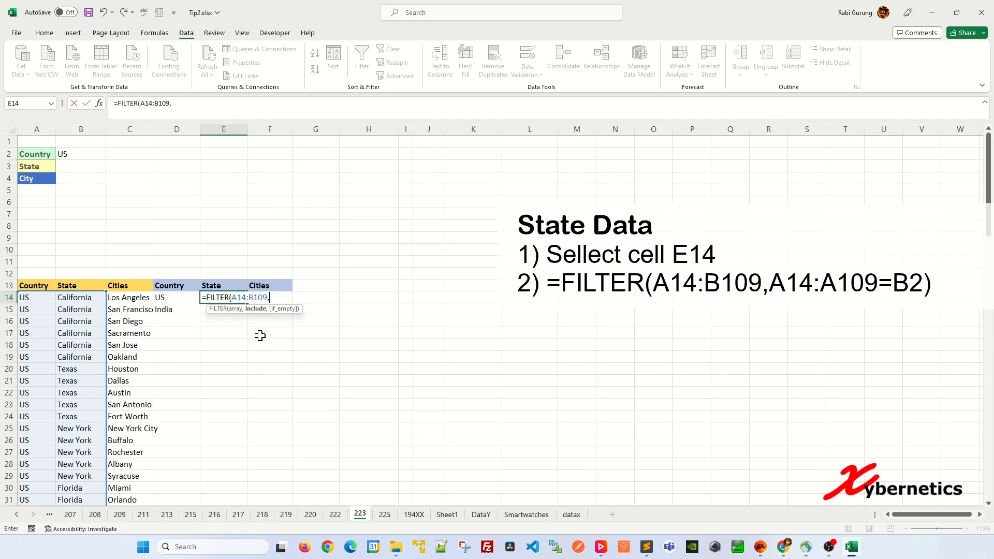
pyautogui.click(36, 297)
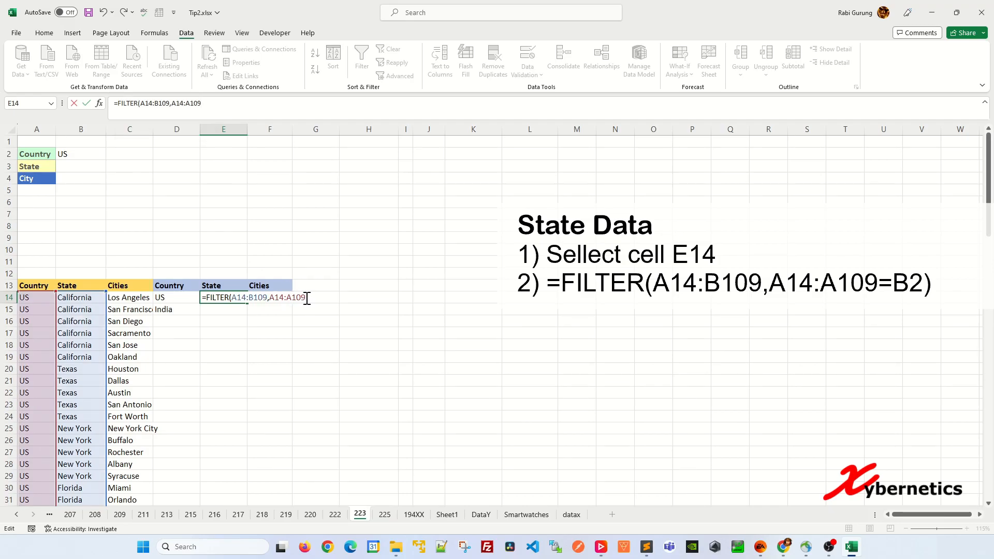
pyautogui.write('=')
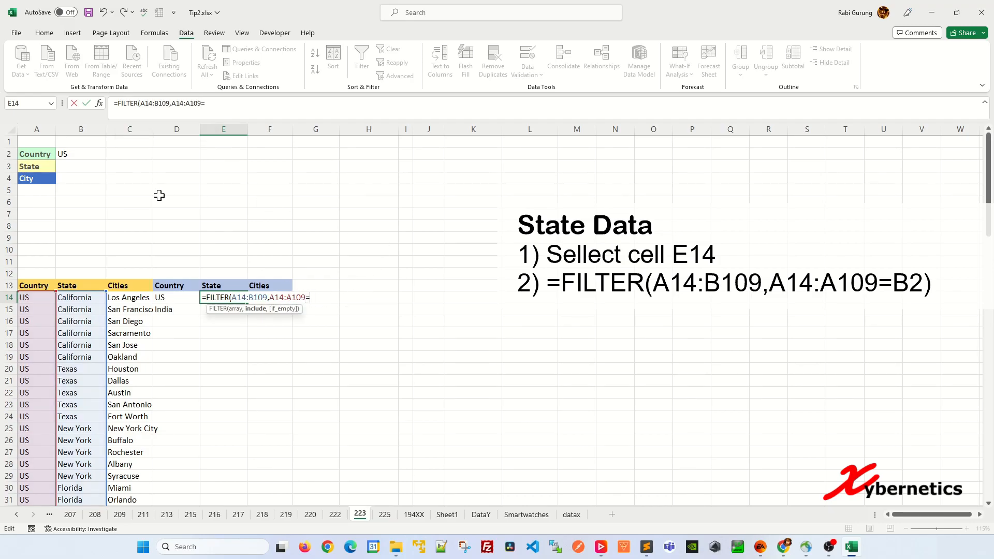
pyautogui.click(81, 153)
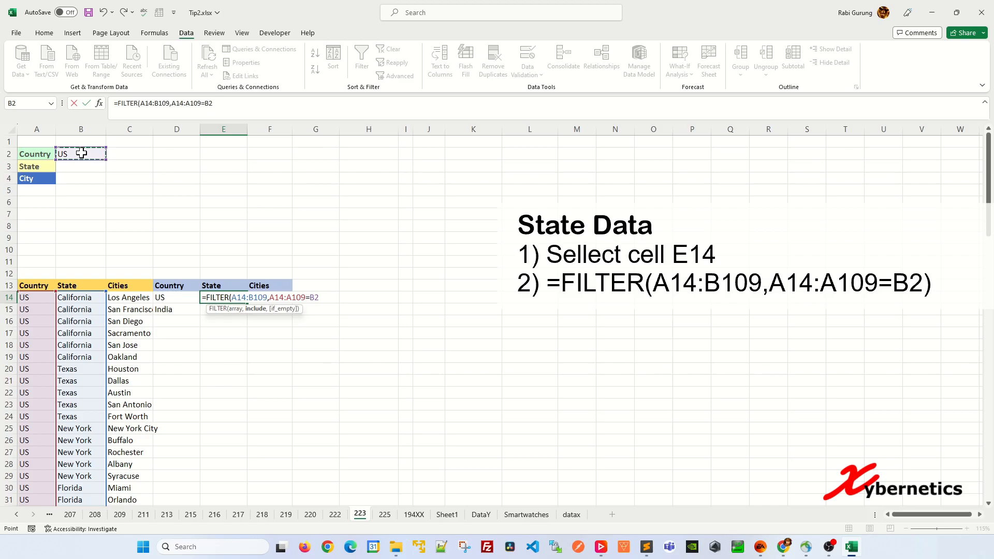
pyautogui.moveTo(74, 170)
pyautogui.write(')')
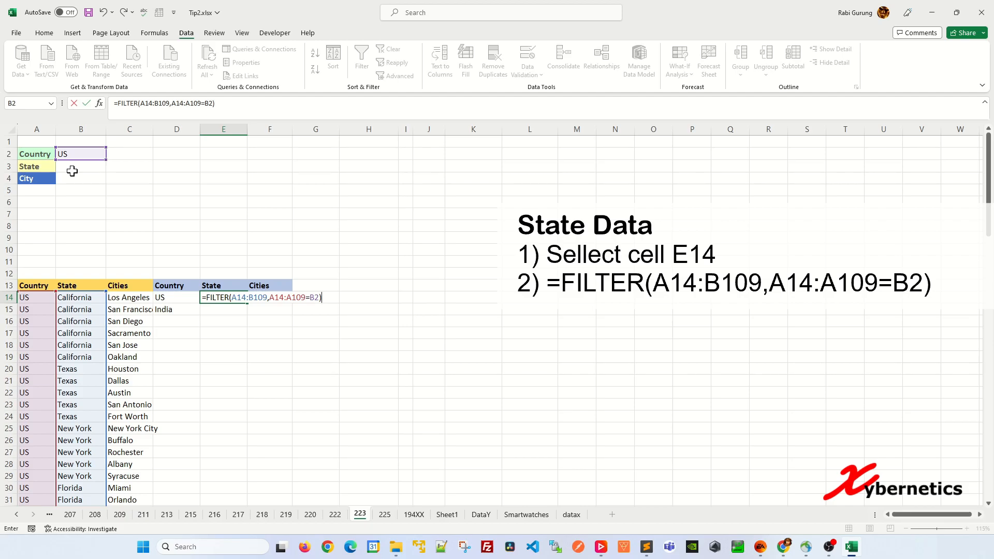
# - Test the FILTER with India, then change E14 to =INDEX(FILTER(A14:B109,A14:A109=B2),,2)
pyautogui.press('enter')
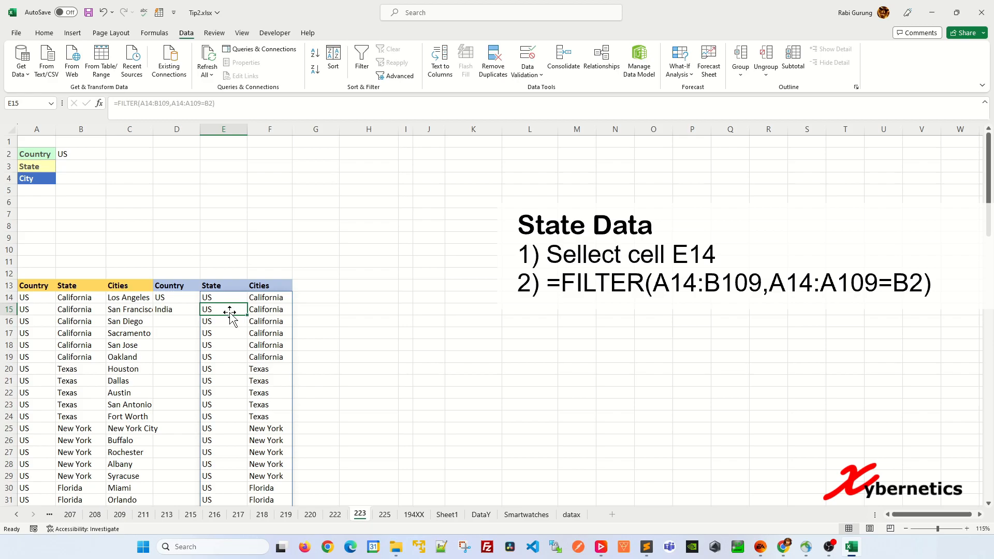
pyautogui.click(81, 153)
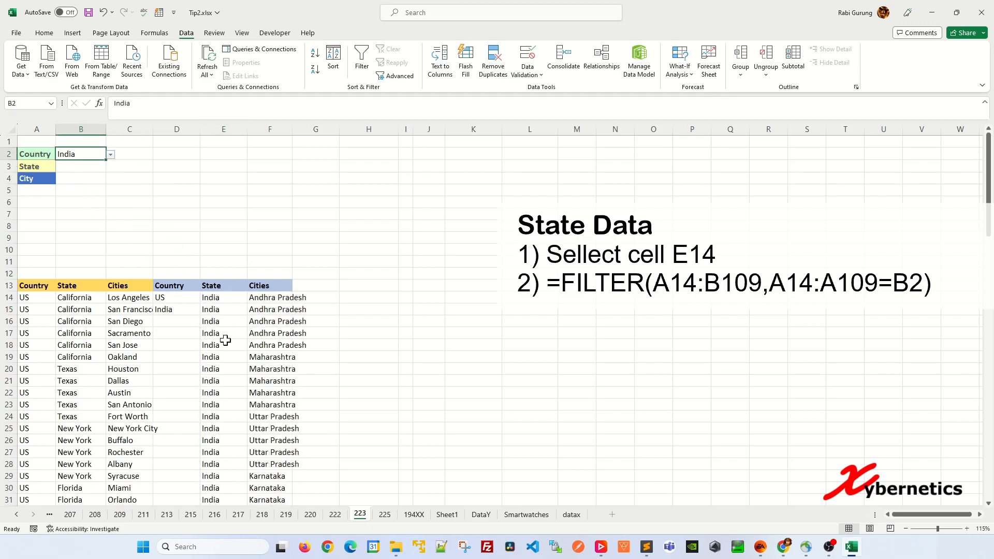
pyautogui.moveTo(238, 304)
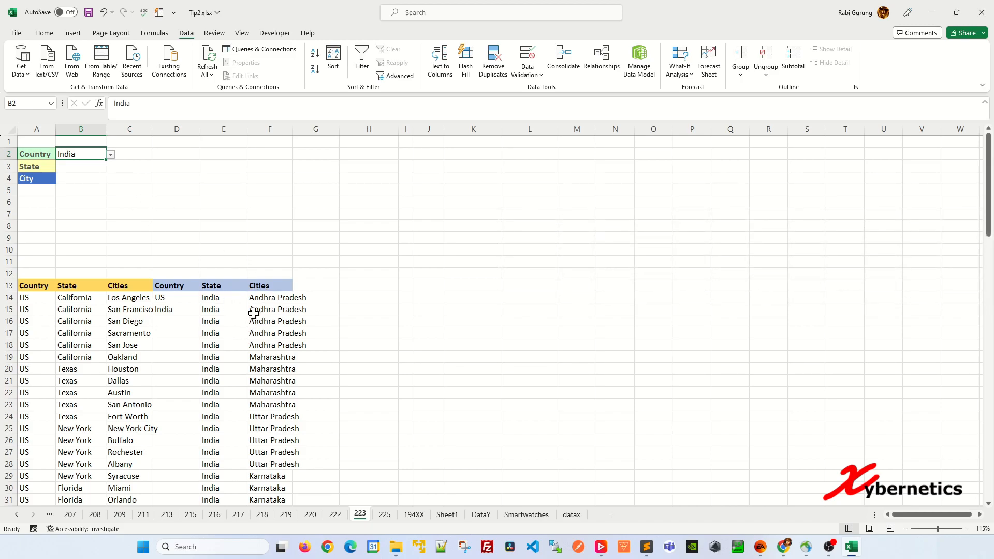
pyautogui.write('=FILTER(A14:B109,A14:A109=B2')
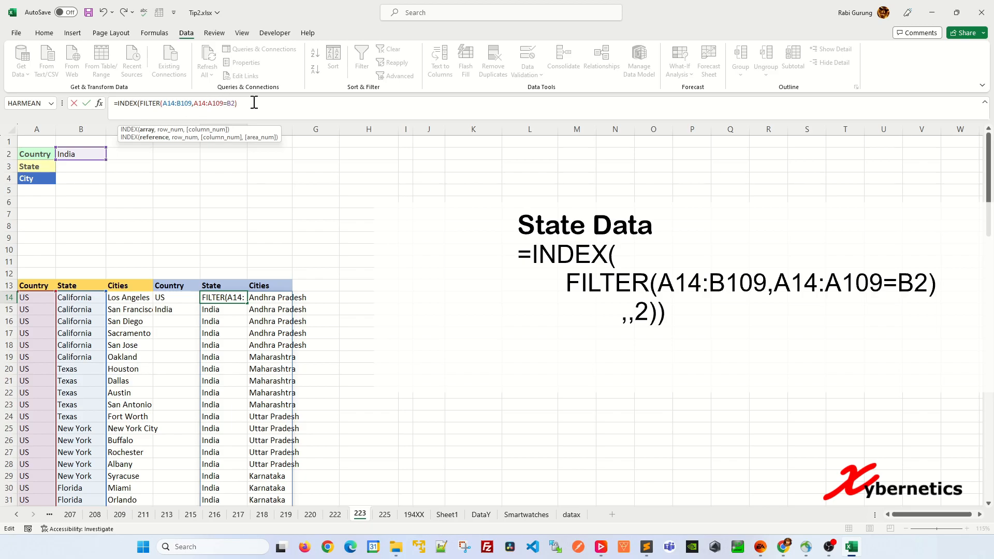
pyautogui.write('),')
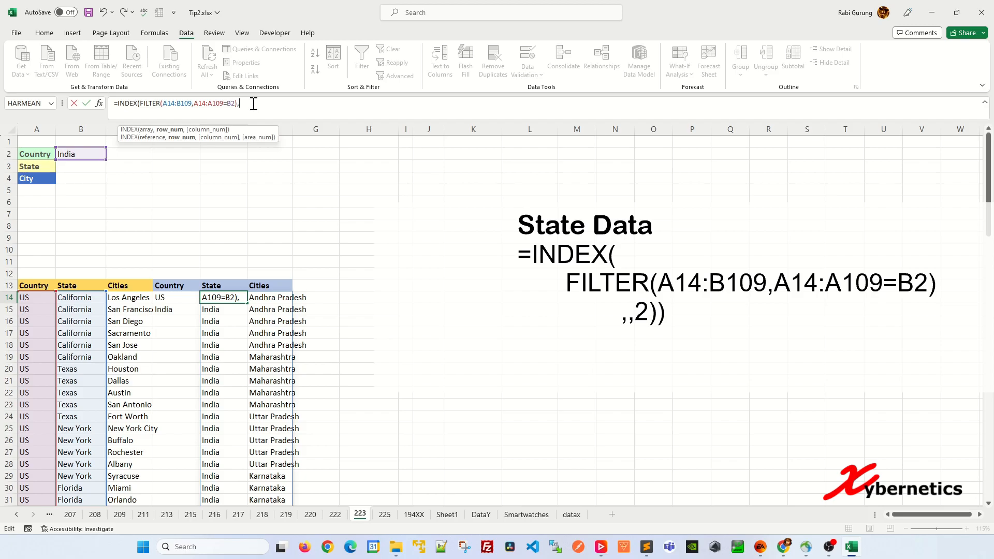
pyautogui.write('2')
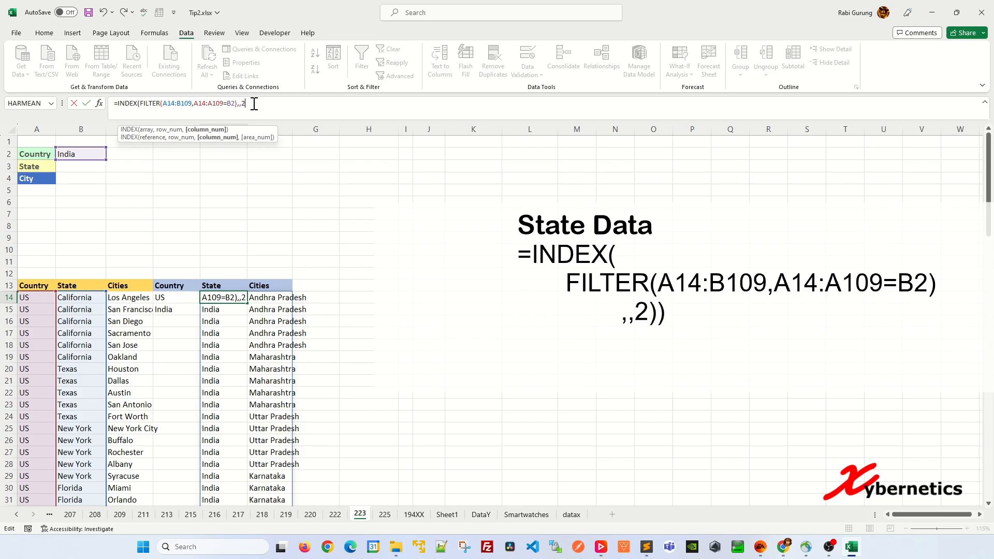
pyautogui.moveTo(263, 348)
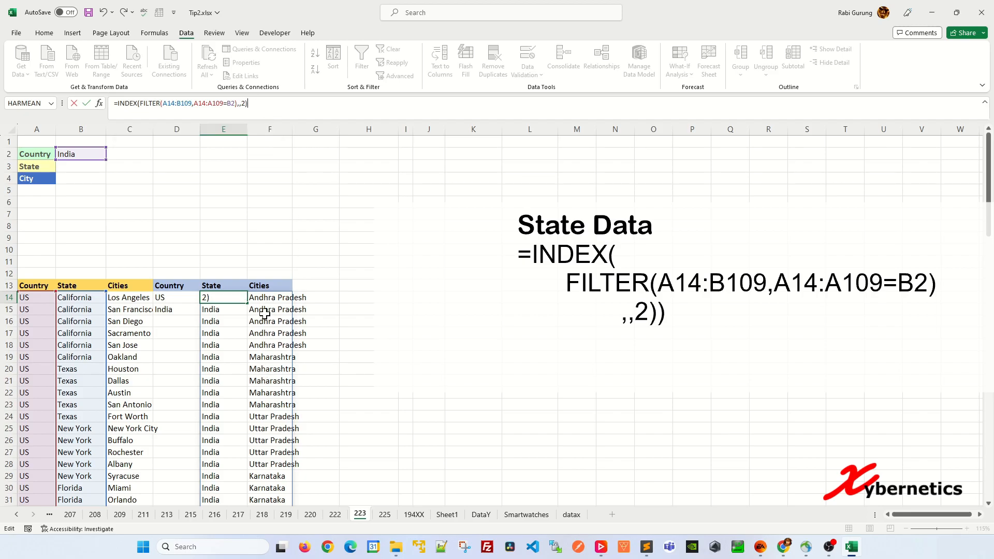
pyautogui.press('Enter')
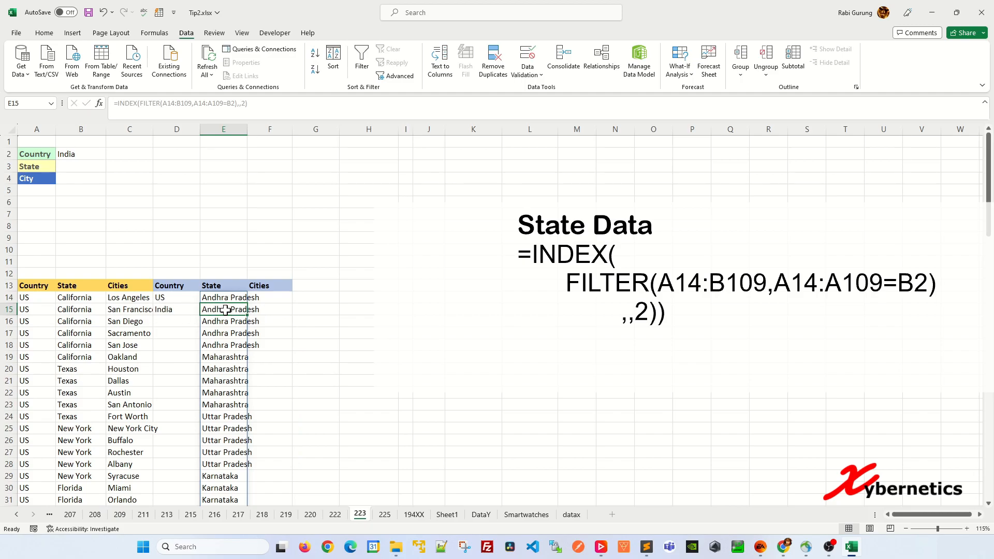
pyautogui.click(80, 153)
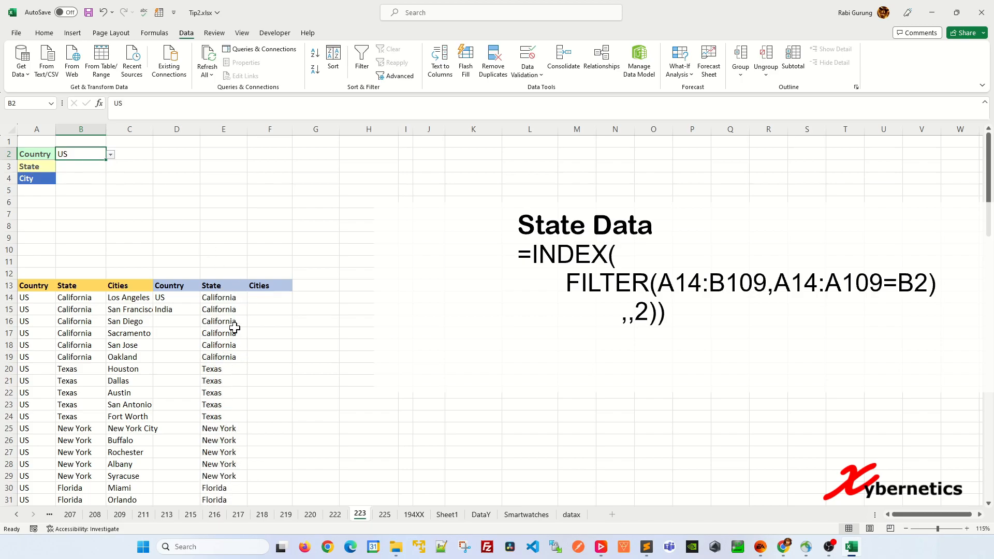
# - Wrap E14's INDEX(FILTER()) formula in UNIQUE so each US state appears once
pyautogui.scroll(-3)
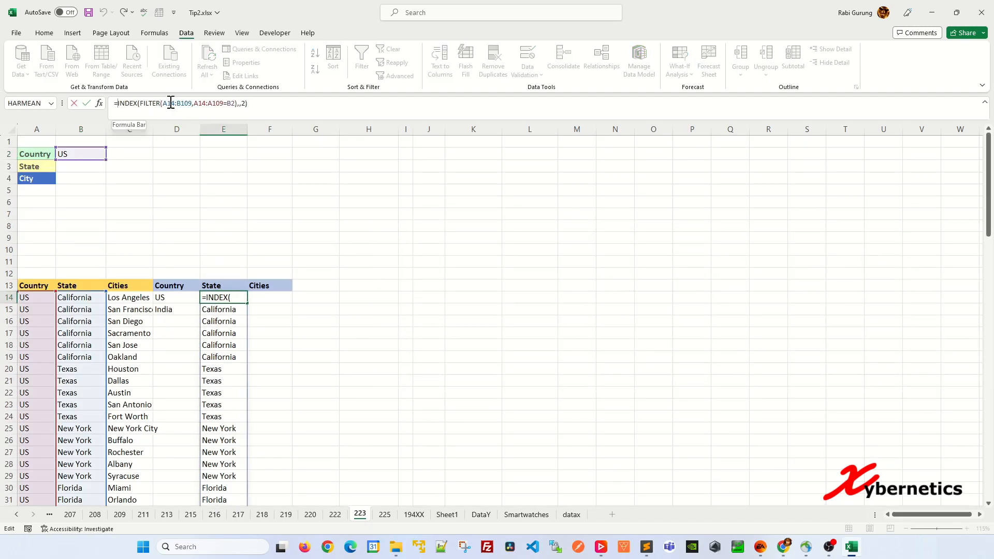
pyautogui.write('UNIQUE(')
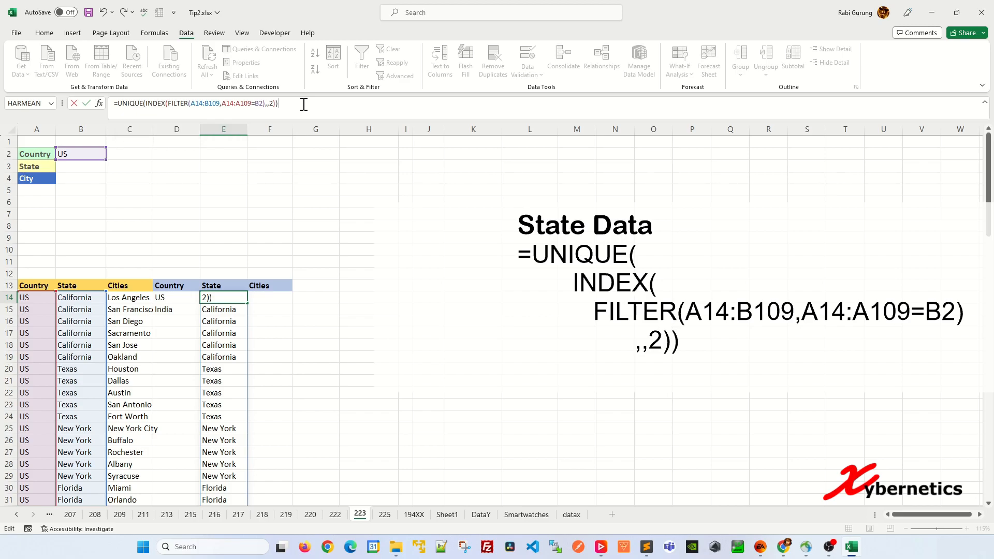
pyautogui.press('Enter')
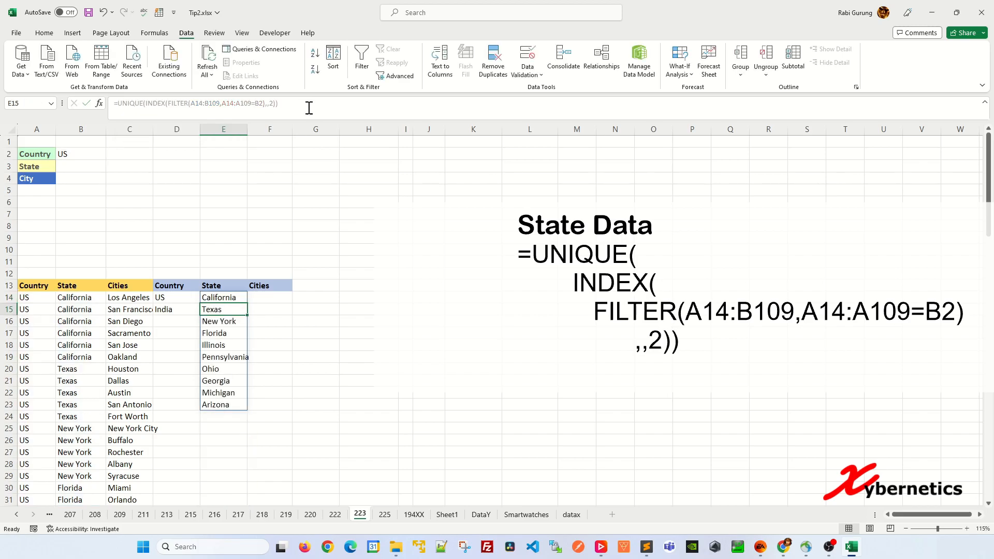
pyautogui.moveTo(251, 402)
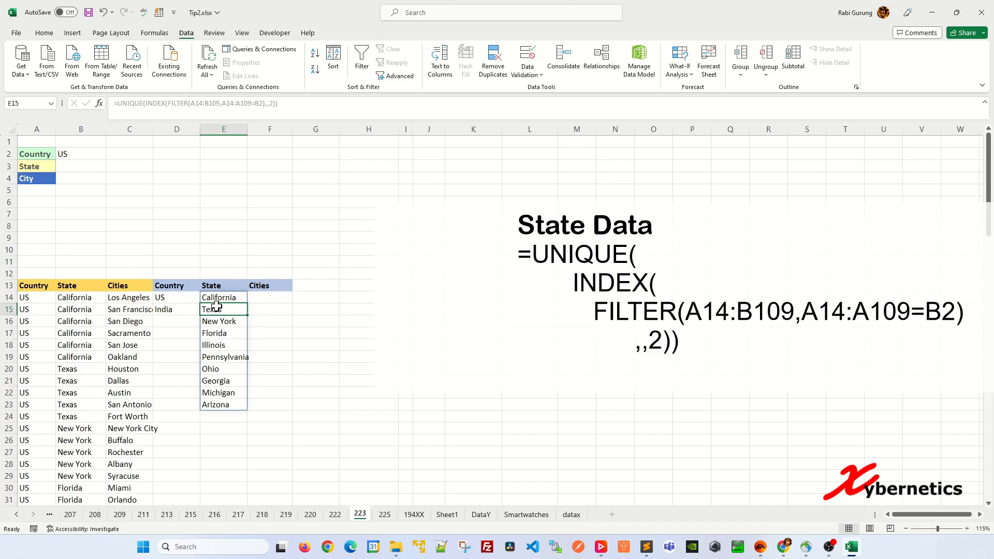
pyautogui.click(223, 297)
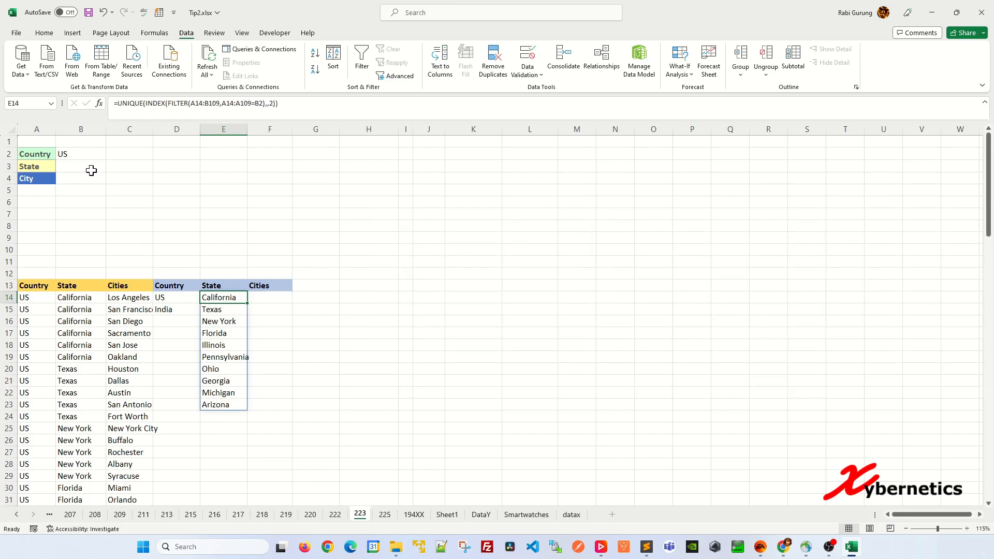
# - Give B3 List data validation with source =$E$14#
pyautogui.click(81, 166)
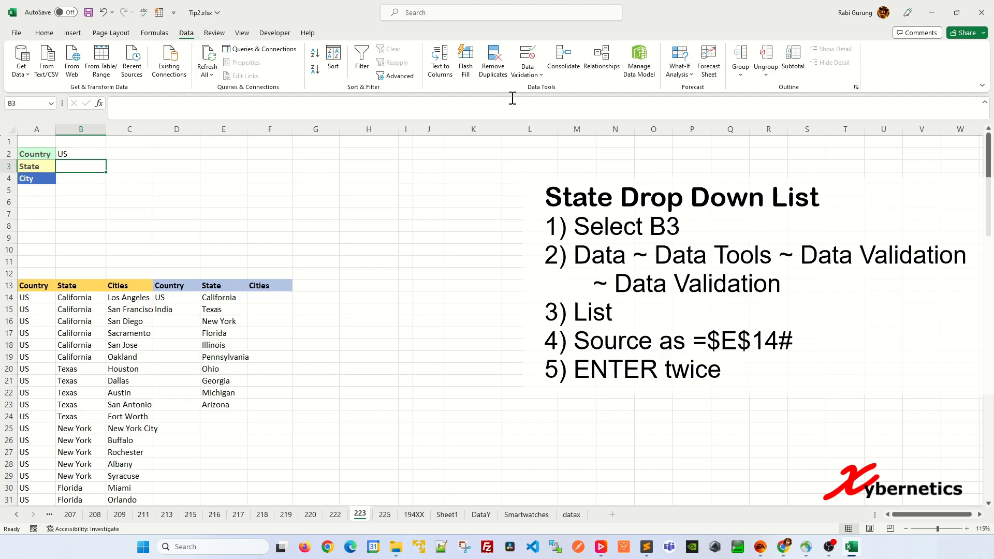
pyautogui.click(527, 60)
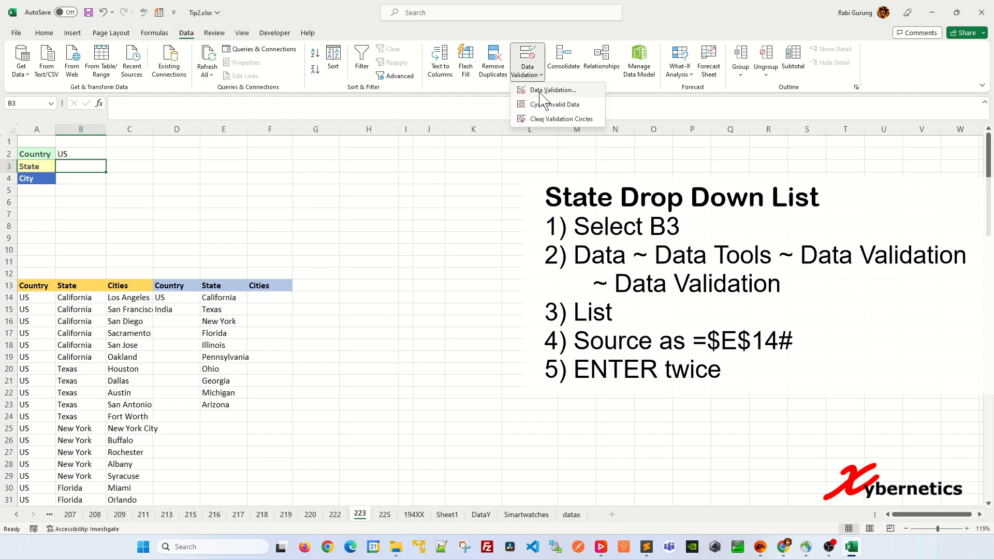
pyautogui.click(552, 90)
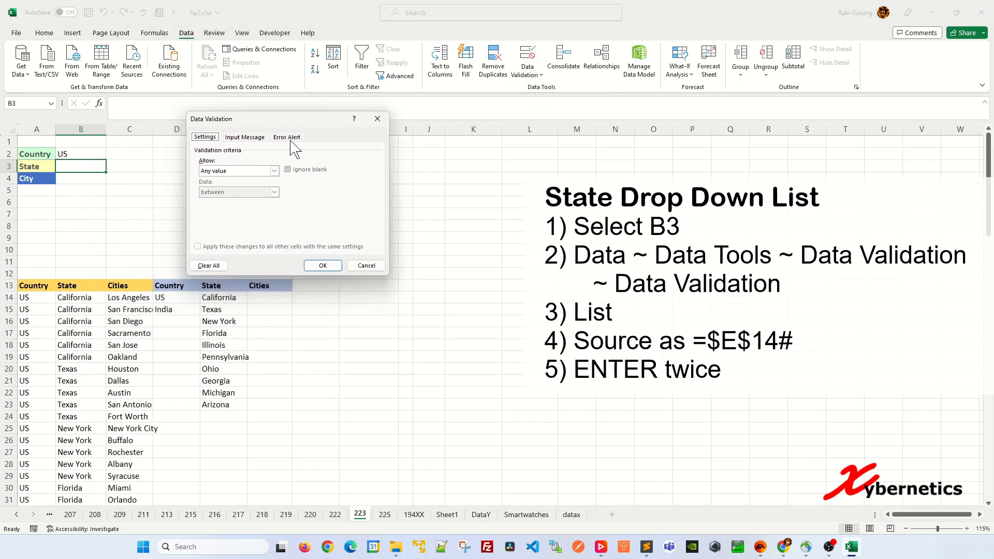
pyautogui.click(237, 170)
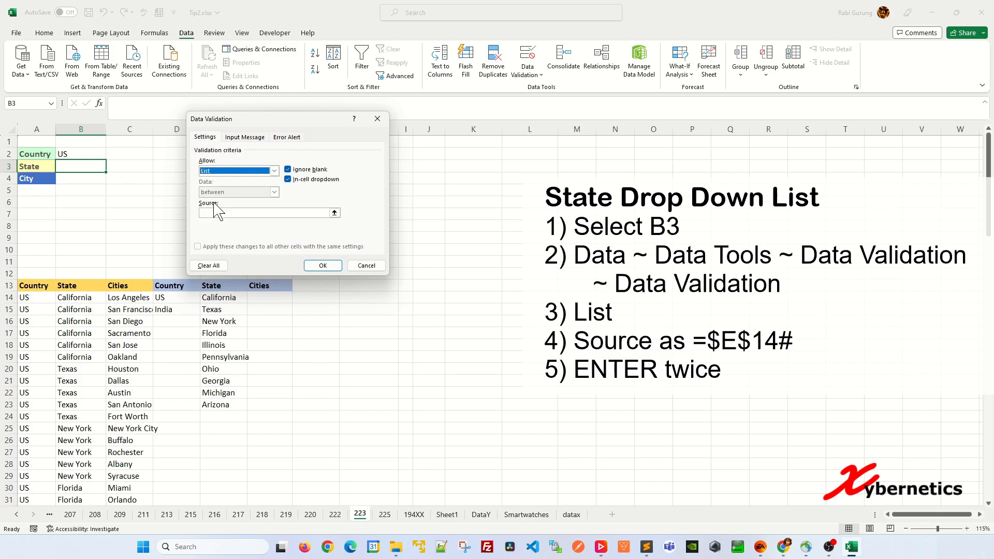
pyautogui.moveTo(333, 218)
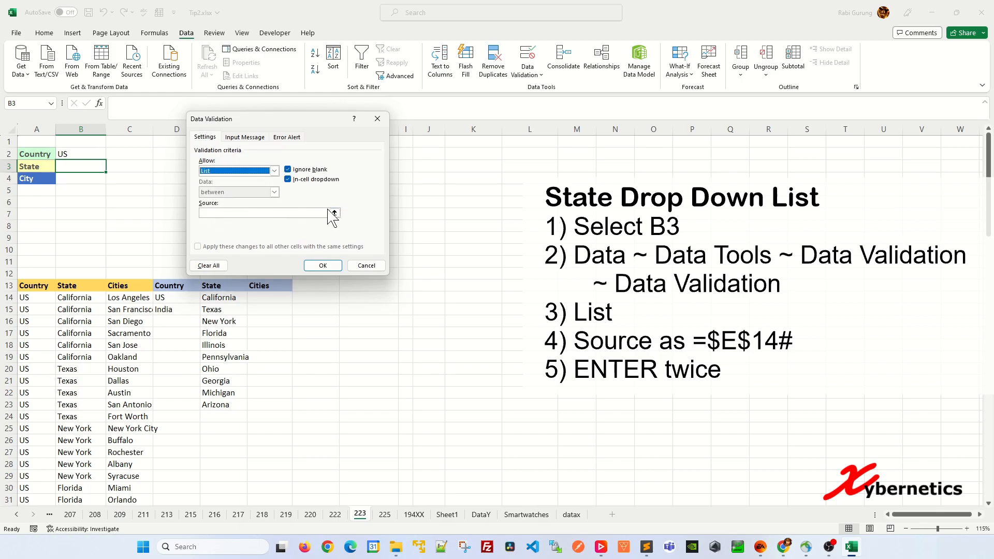
pyautogui.click(334, 212)
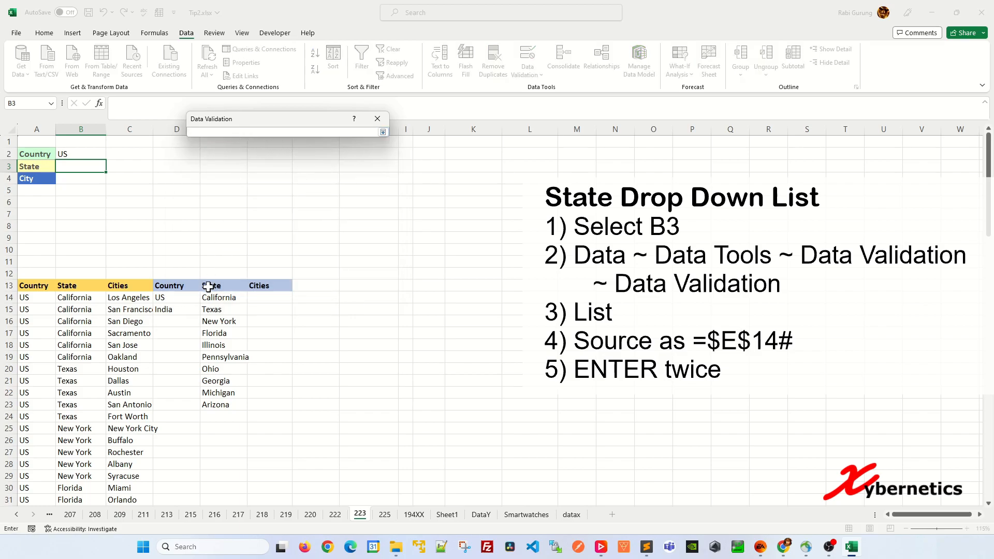
pyautogui.click(218, 297)
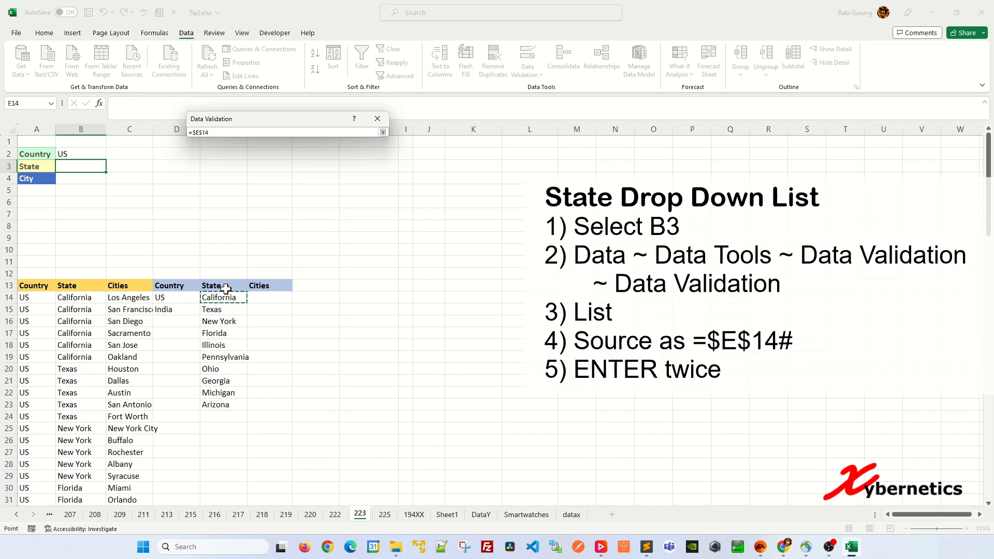
pyautogui.write('#')
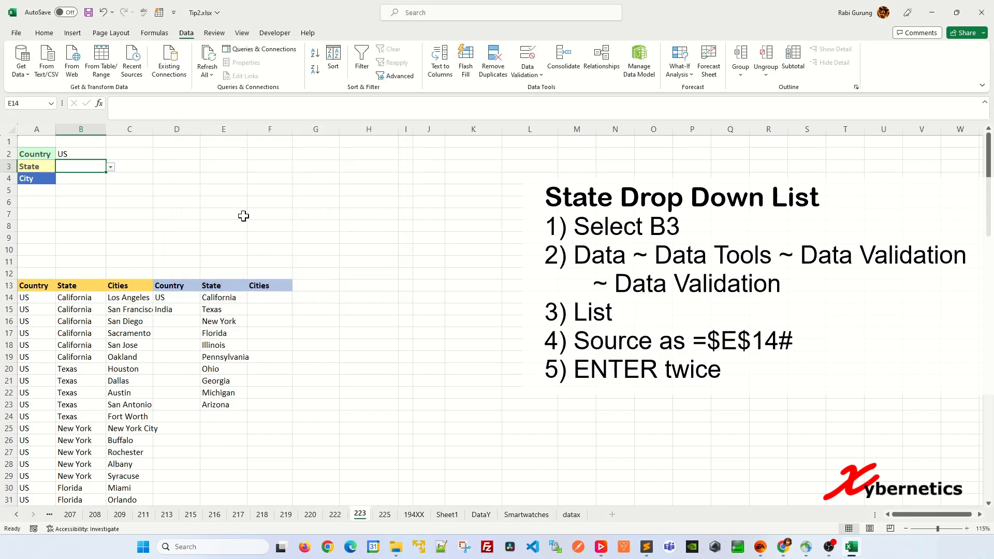
# - Pick India in B2 and confirm B3 now lists Indian states
pyautogui.click(109, 167)
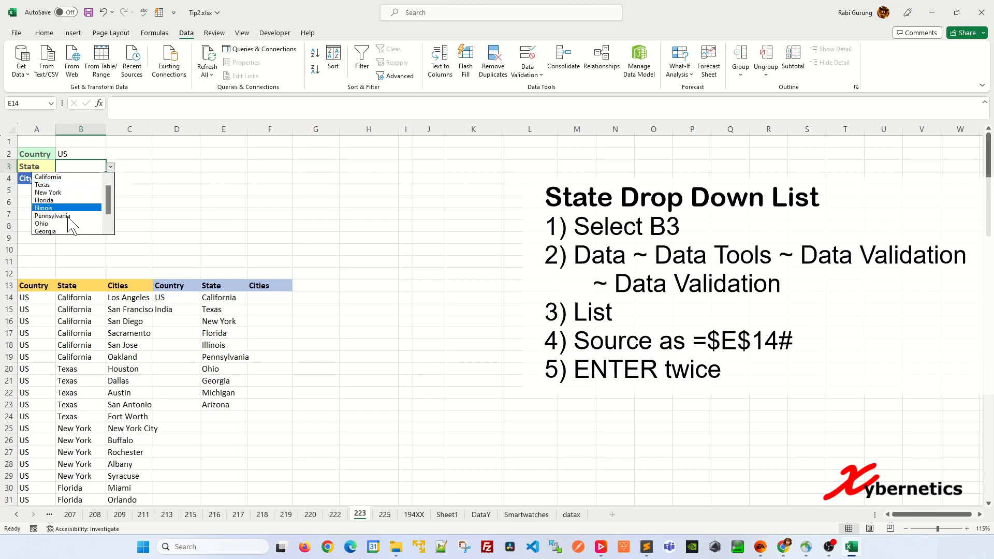
pyautogui.click(110, 154)
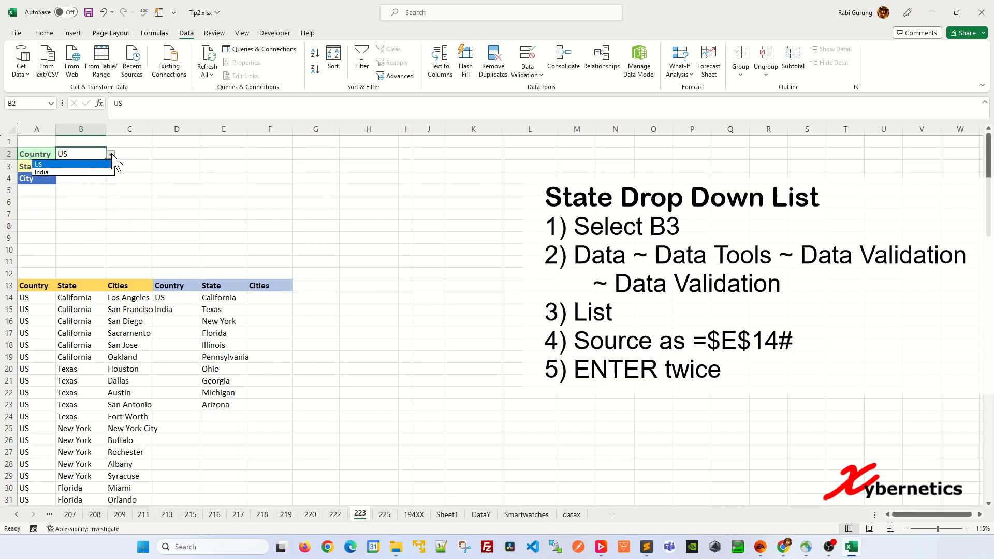
pyautogui.click(40, 172)
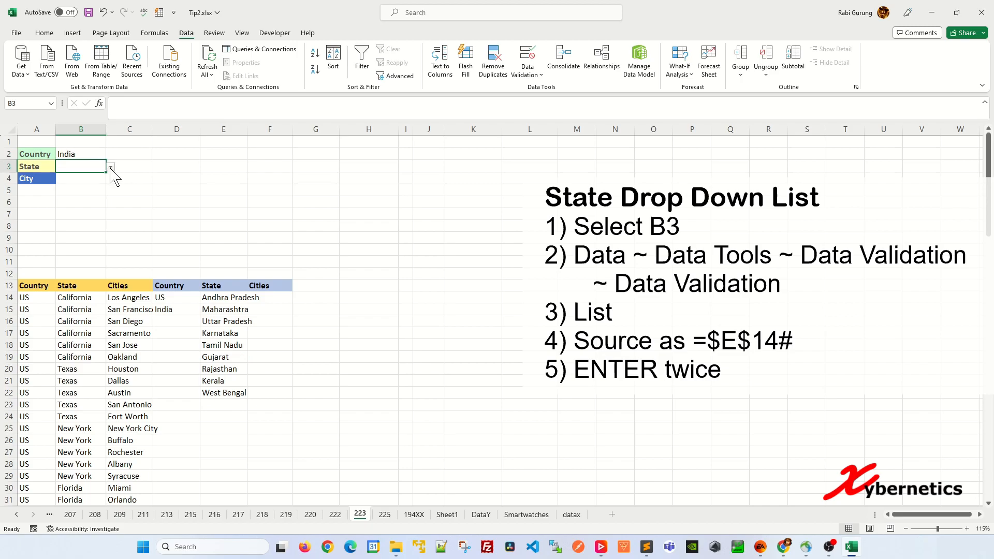
pyautogui.click(110, 166)
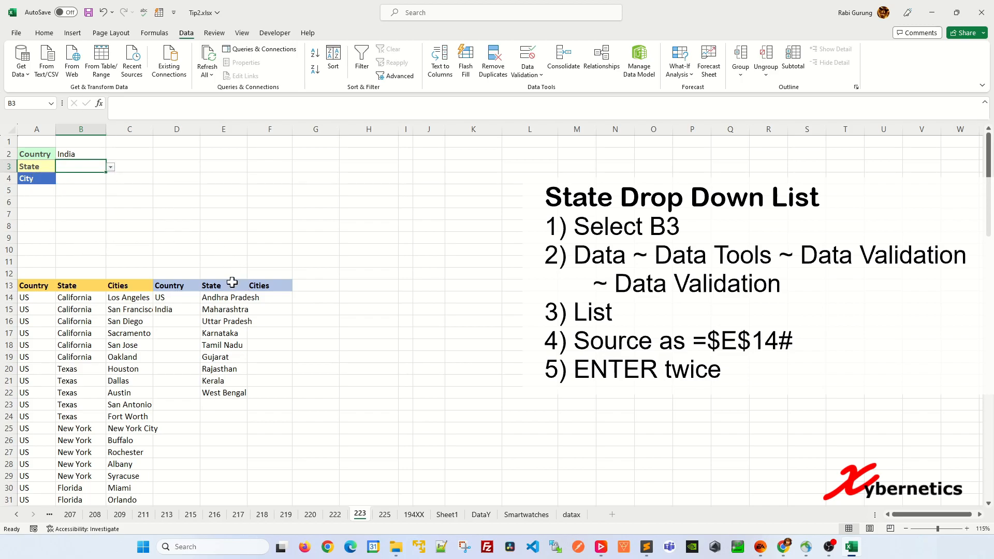
pyautogui.moveTo(219, 327)
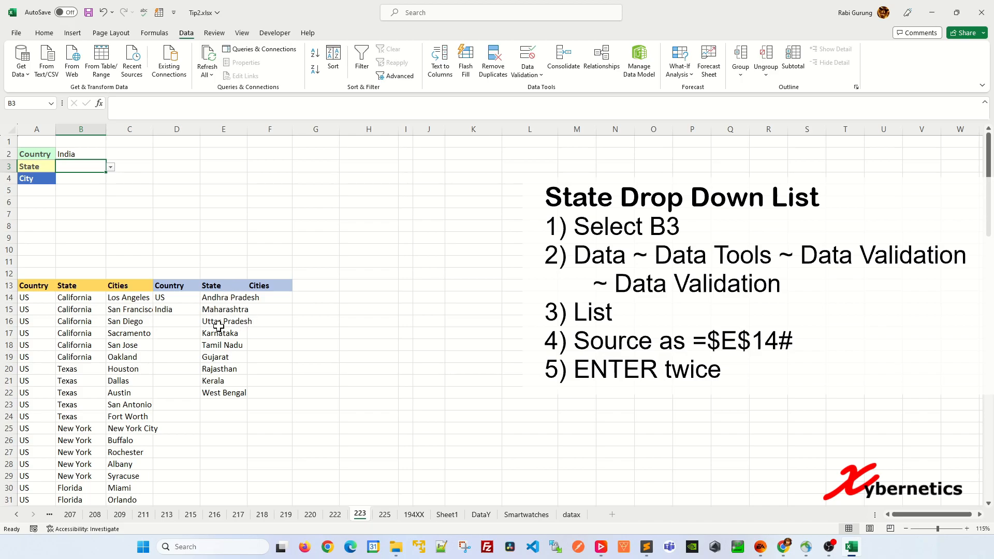
# - Enter =UNIQUE(INDEX(FILTER(B14:C109,B14:B109=B3),,2)) in F14 and choose Uttar Pradesh in B3
pyautogui.click(223, 297)
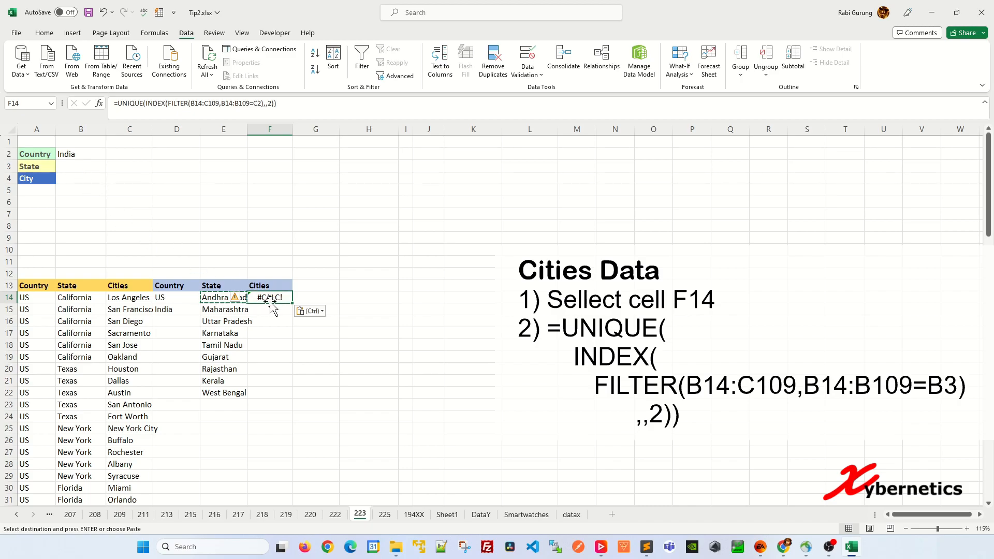
pyautogui.moveTo(288, 177)
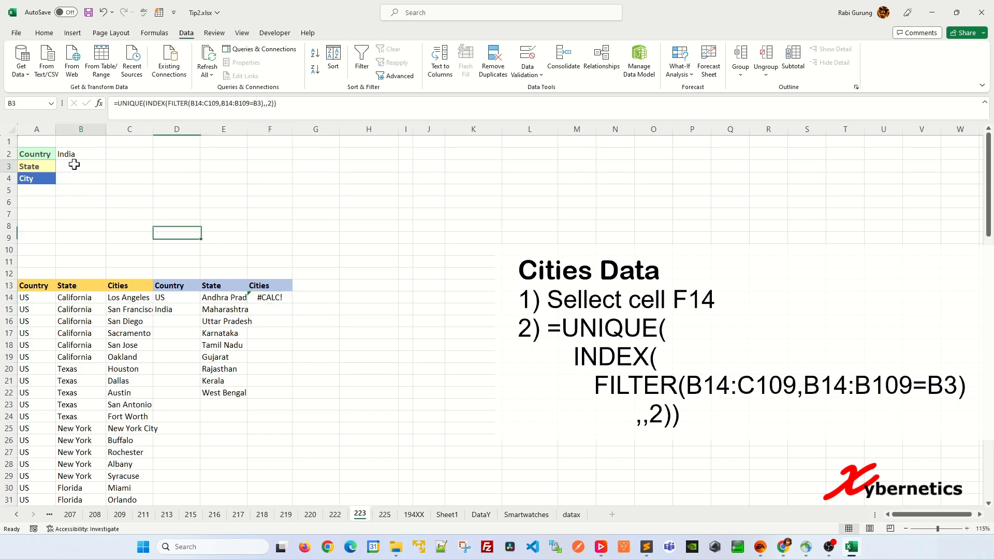
pyautogui.click(110, 166)
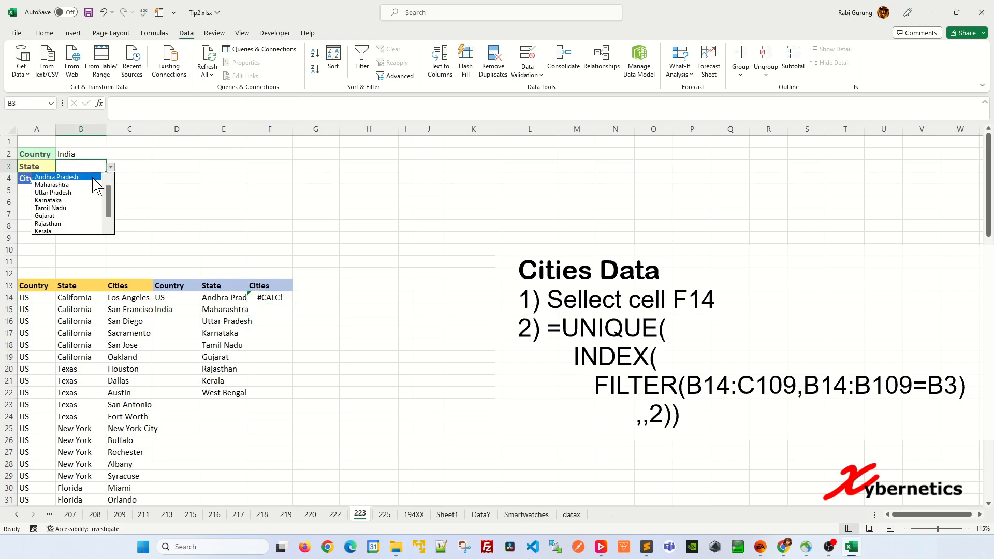
pyautogui.click(54, 193)
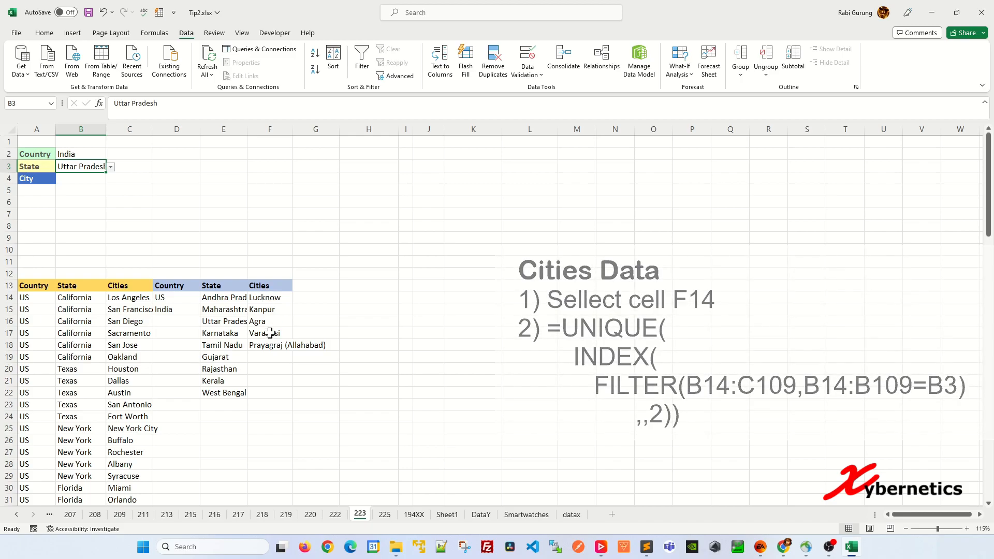
# - Give B4 List data validation with source =$F$14#, then pick Kanpur
pyautogui.click(80, 178)
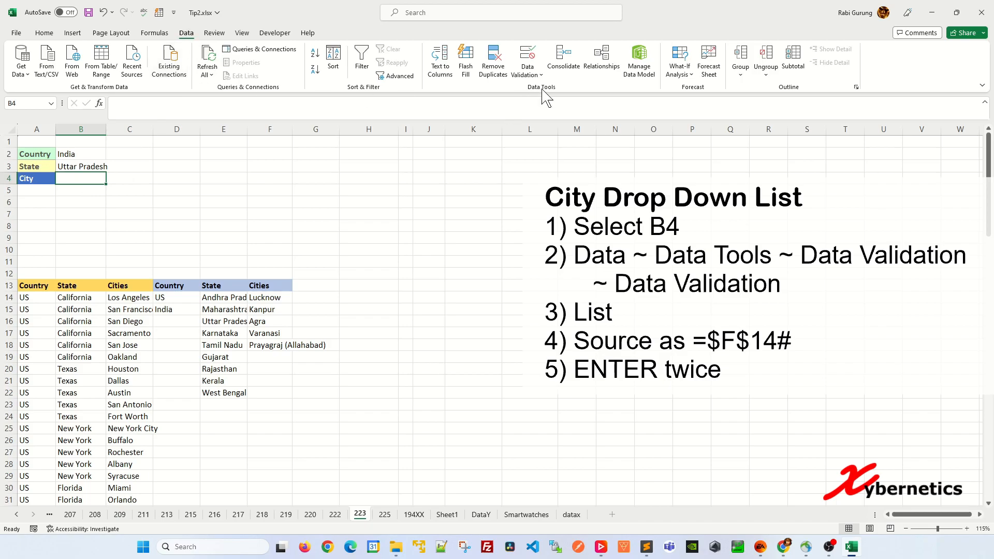
pyautogui.click(527, 60)
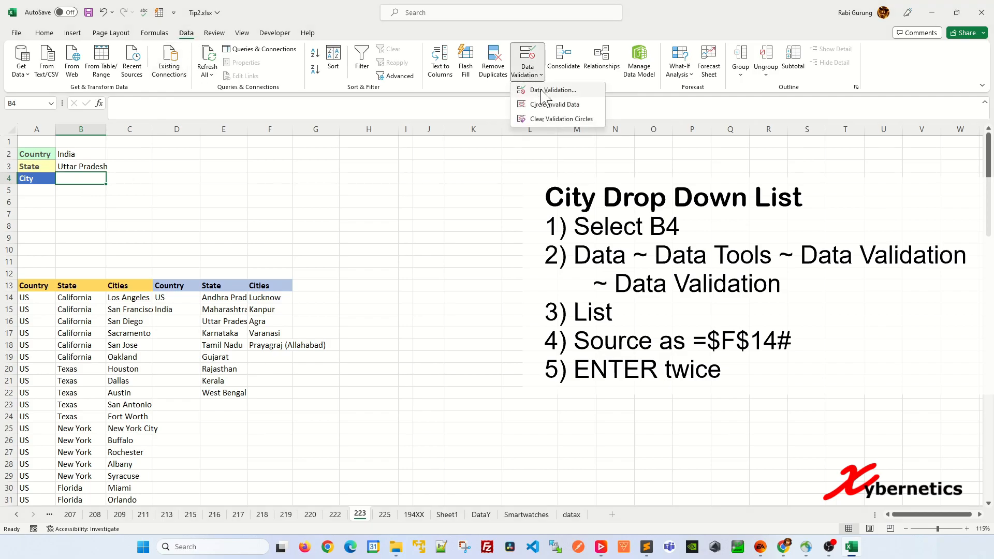
pyautogui.click(553, 90)
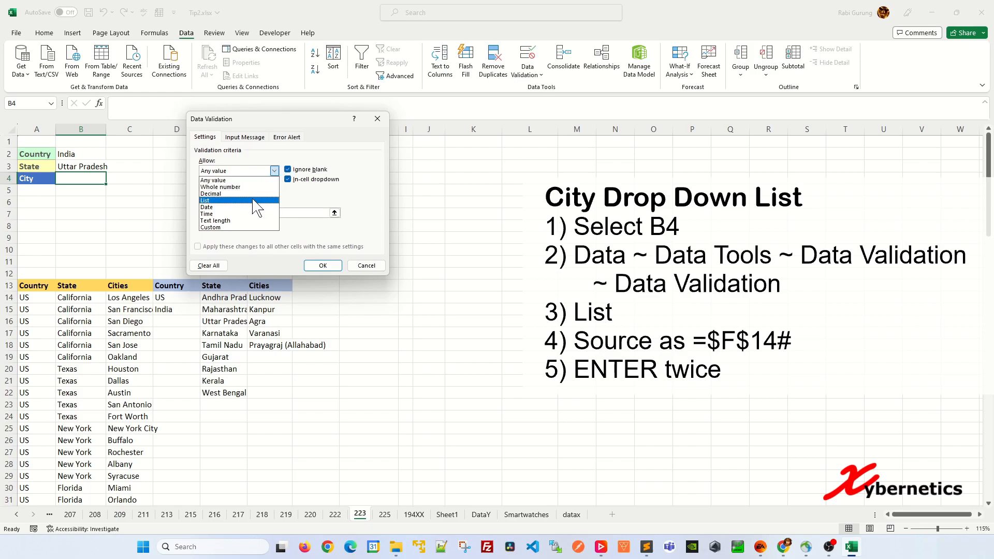
pyautogui.click(205, 200)
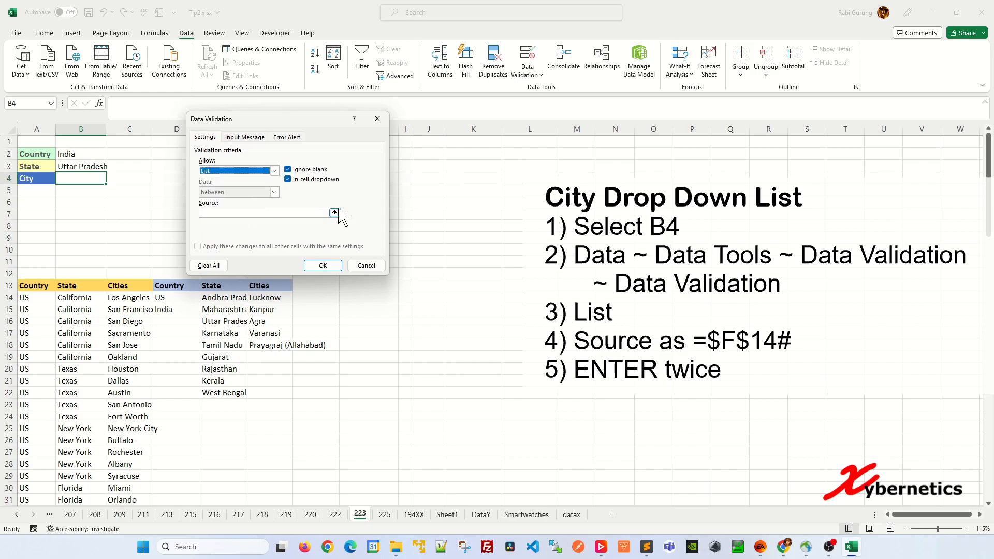
pyautogui.click(334, 212)
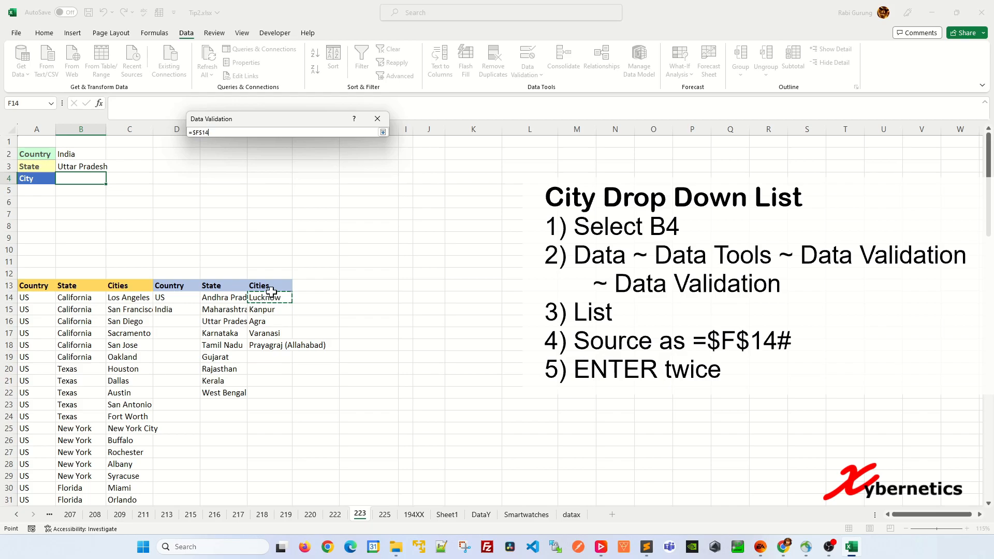
pyautogui.write('#')
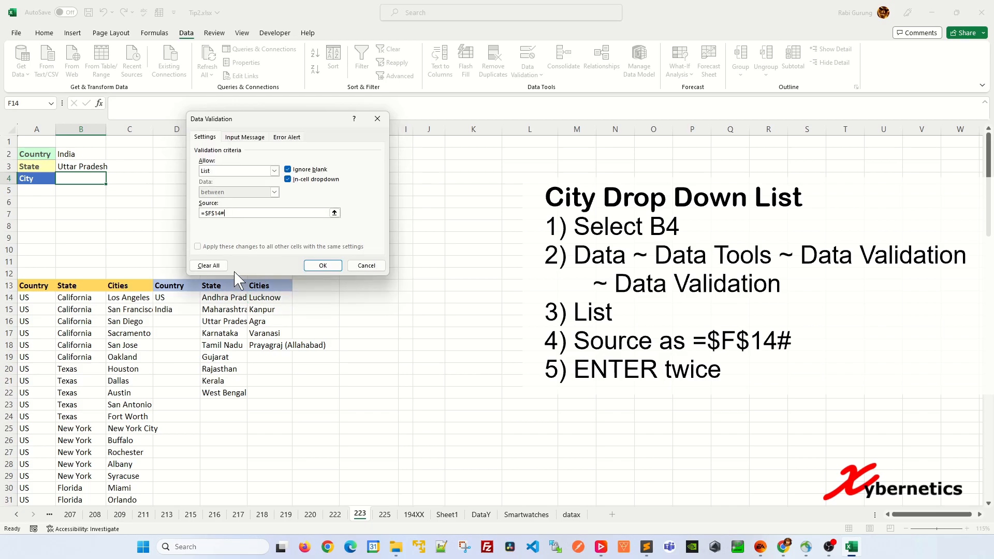
pyautogui.click(322, 265)
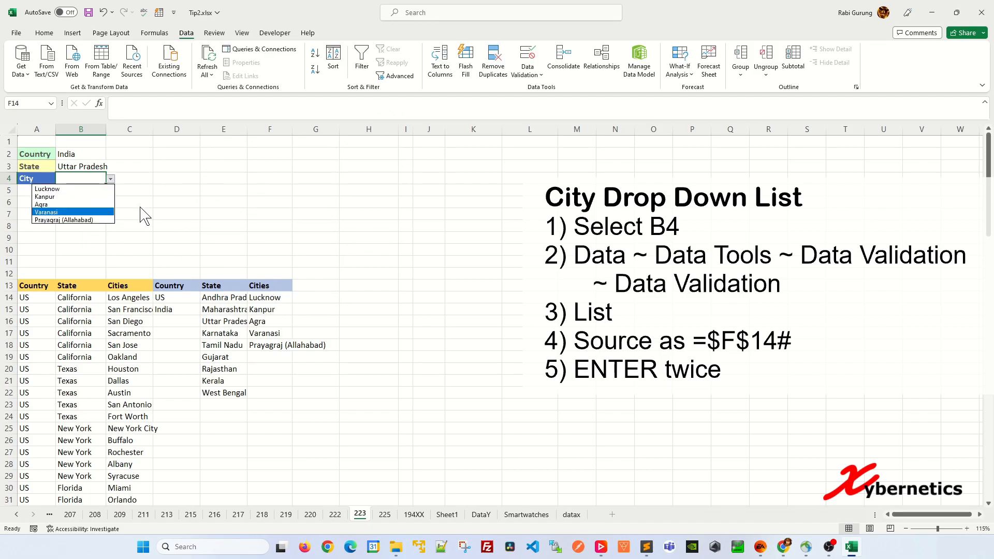
pyautogui.click(45, 197)
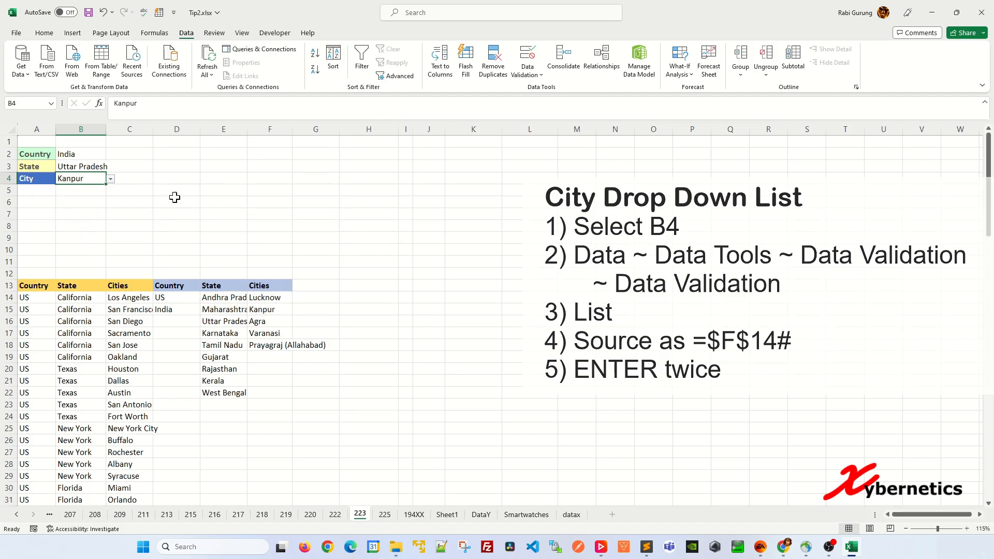
pyautogui.click(176, 201)
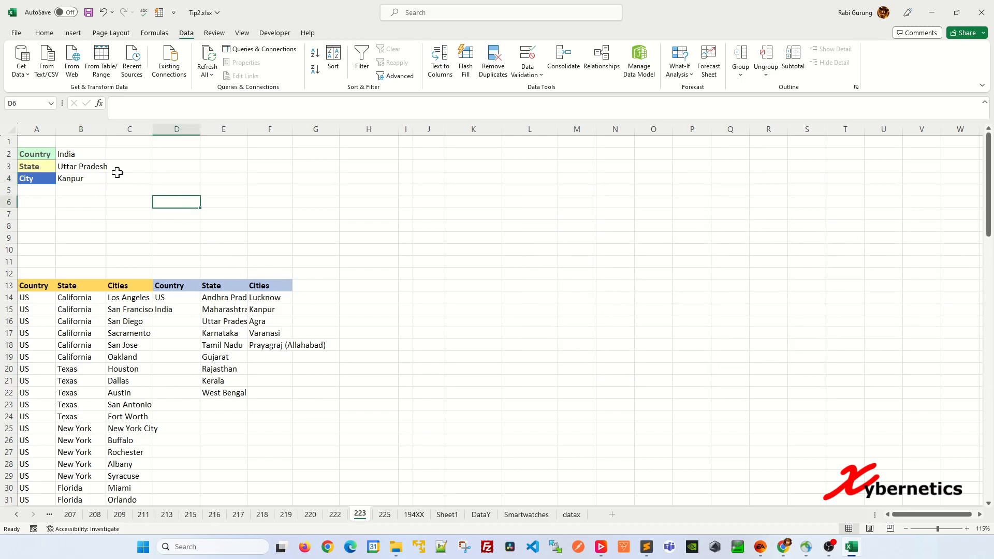
# - Choose US as the country in B2 and Florida as the state in B3
pyautogui.click(110, 154)
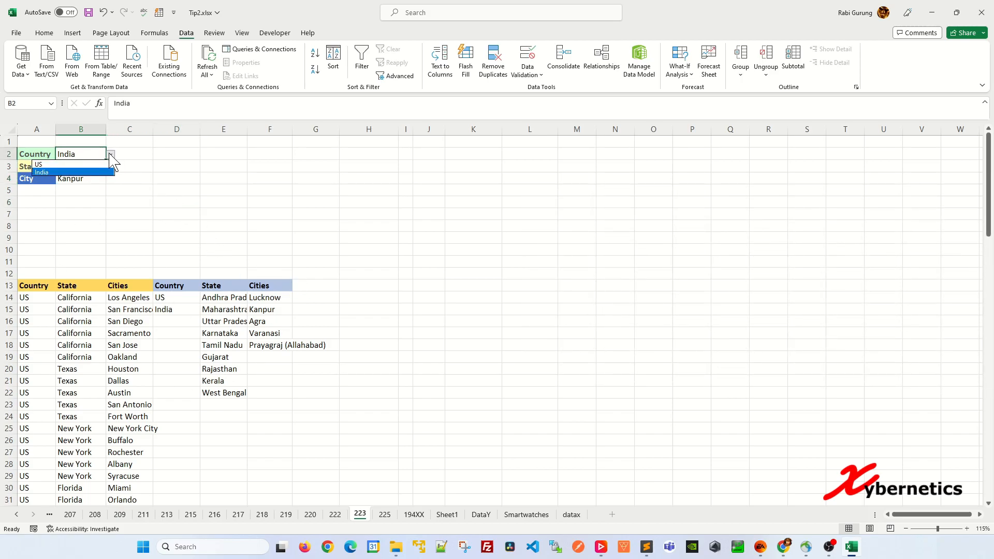
pyautogui.click(39, 165)
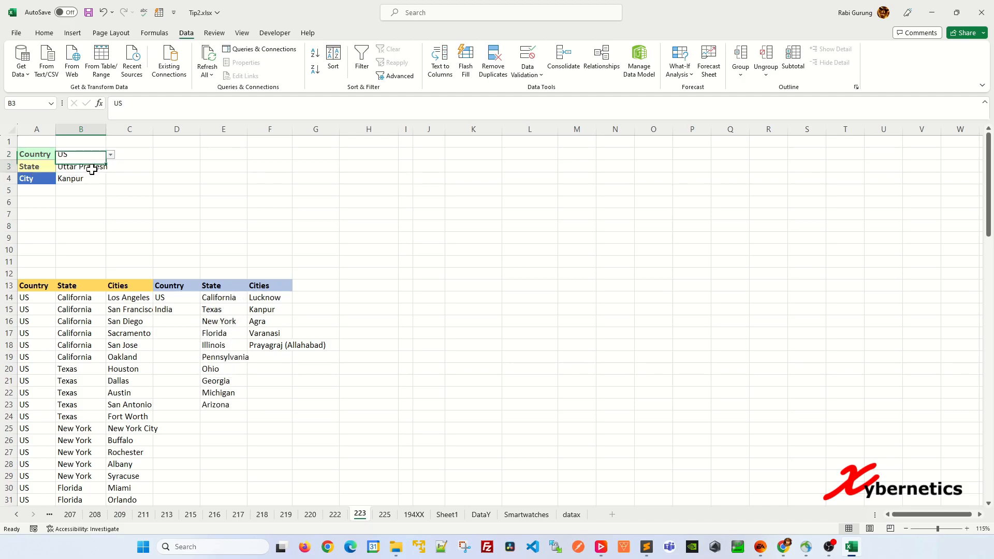
pyautogui.click(110, 167)
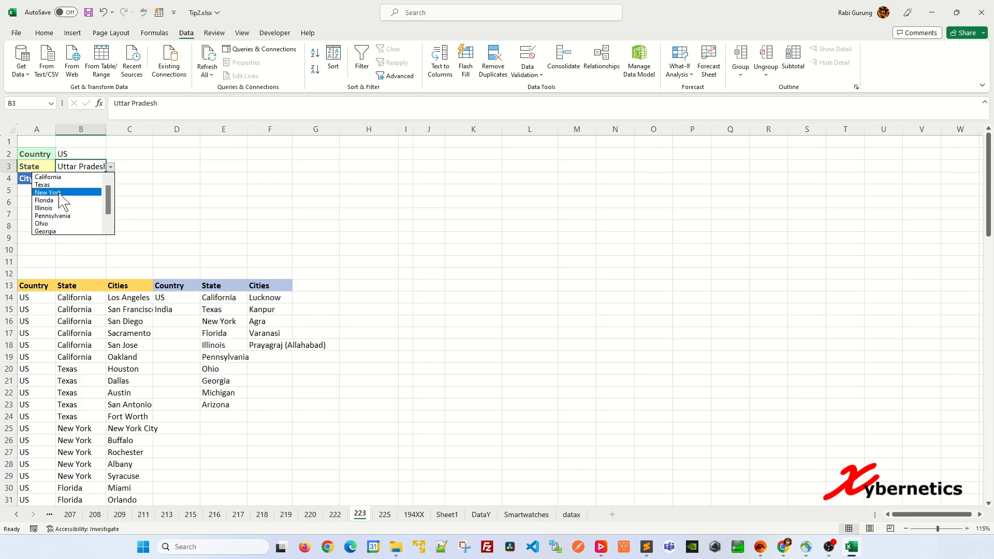
pyautogui.moveTo(52, 215)
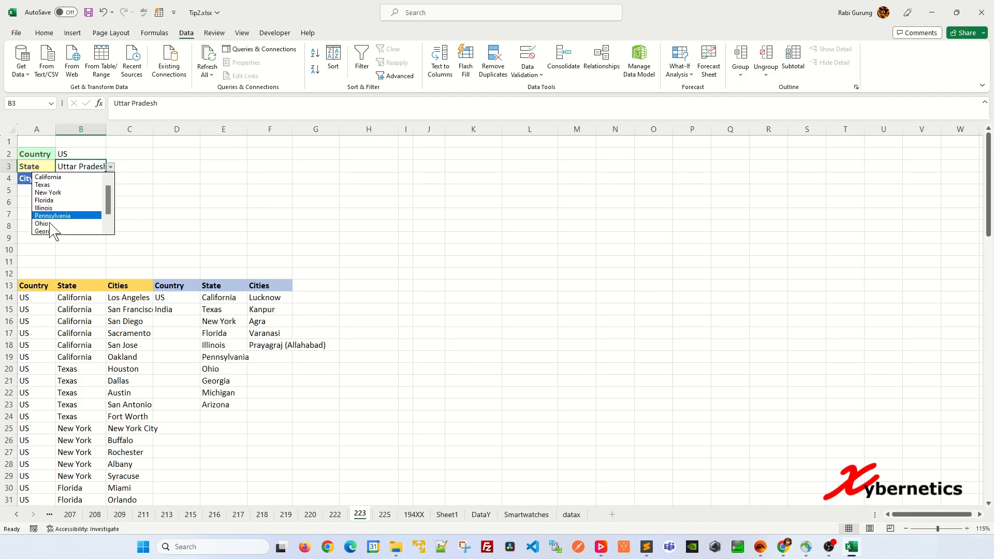
pyautogui.moveTo(65, 208)
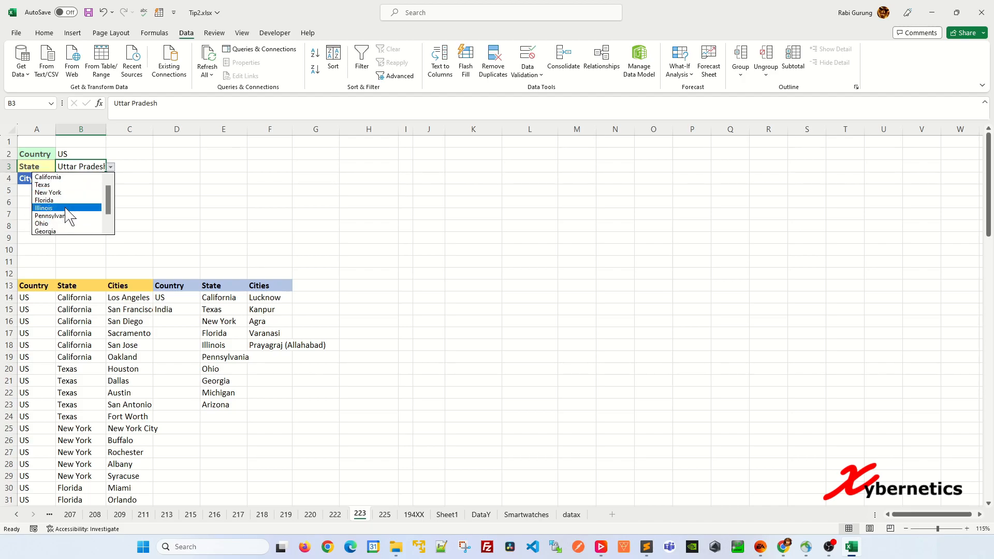
pyautogui.click(44, 200)
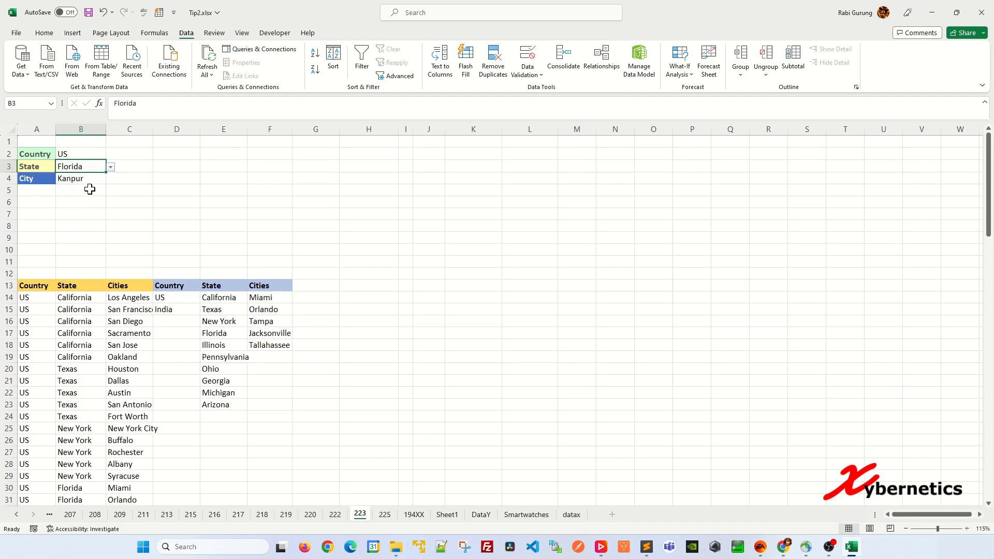
# - Pick Tampa as the city in B4, then change the state in B3 to Michigan
pyautogui.click(110, 179)
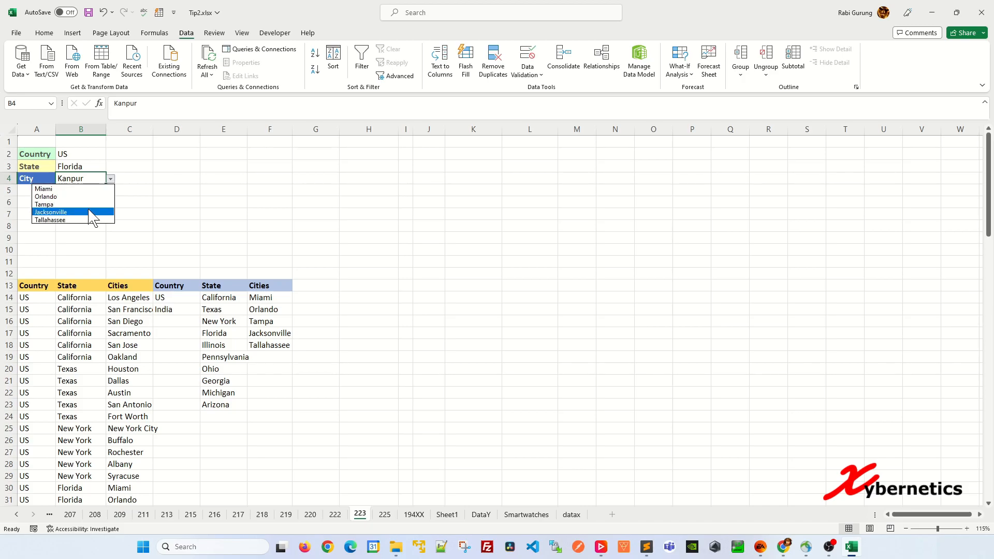
pyautogui.click(45, 204)
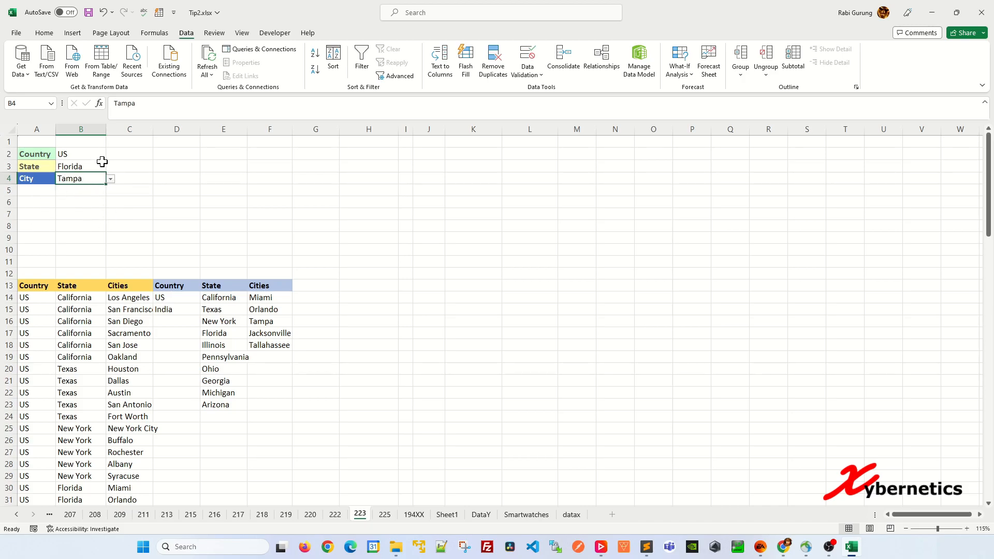
pyautogui.click(110, 166)
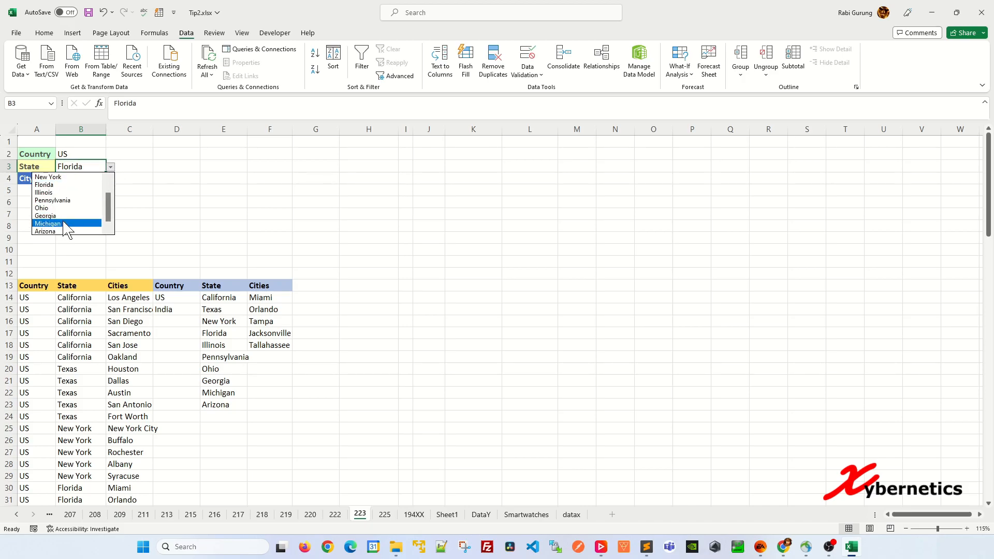
pyautogui.click(48, 223)
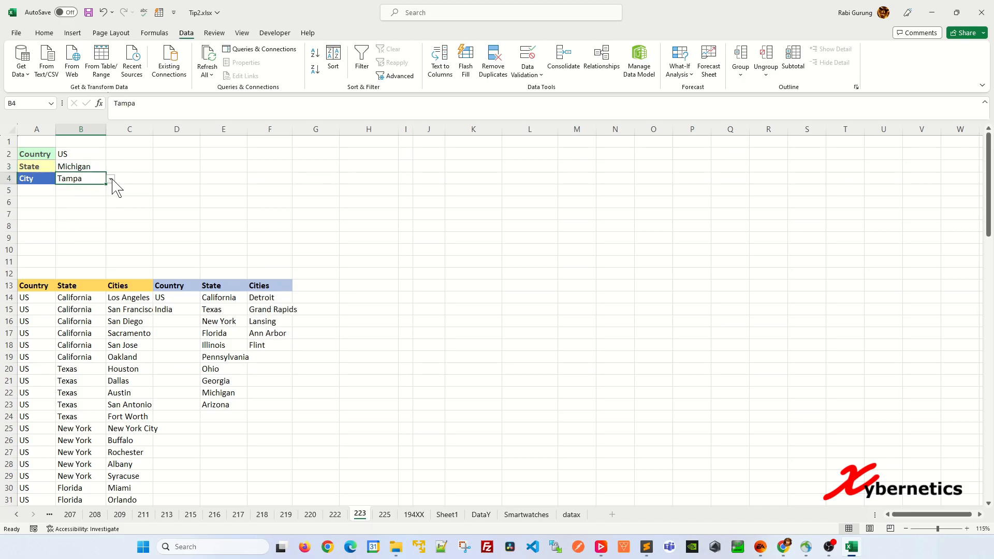